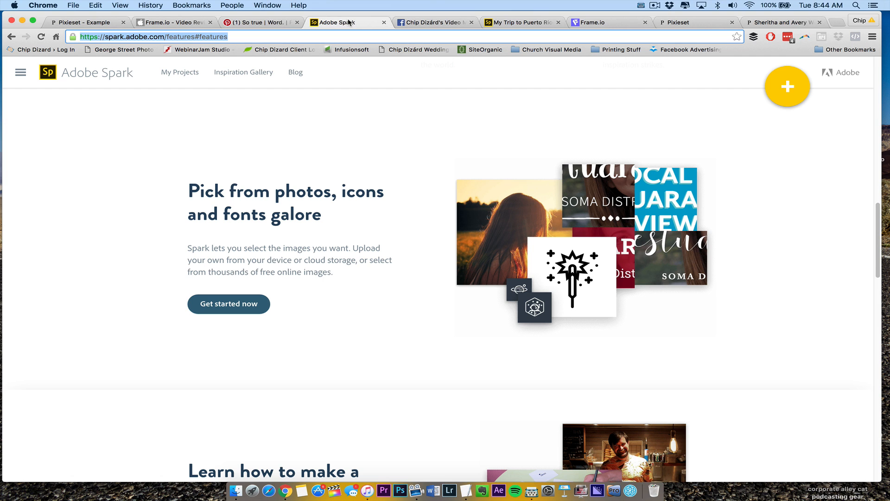
pyautogui.moveTo(877, 221)
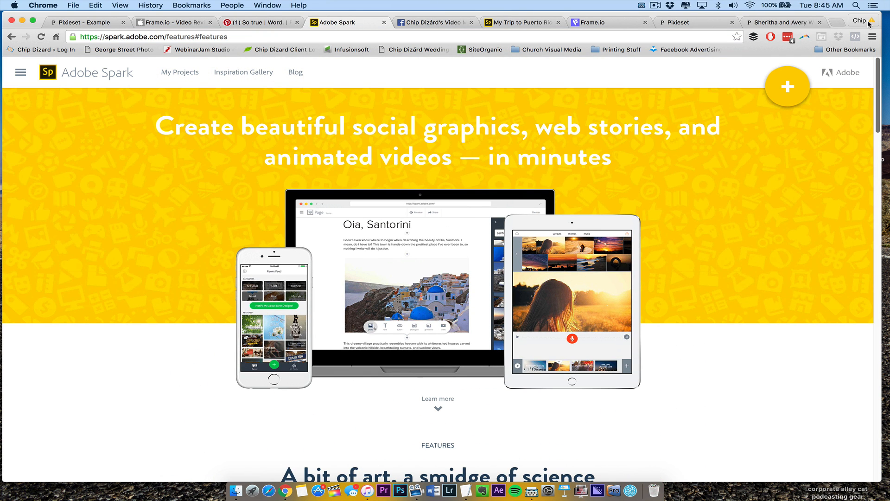
pyautogui.moveTo(350, 141)
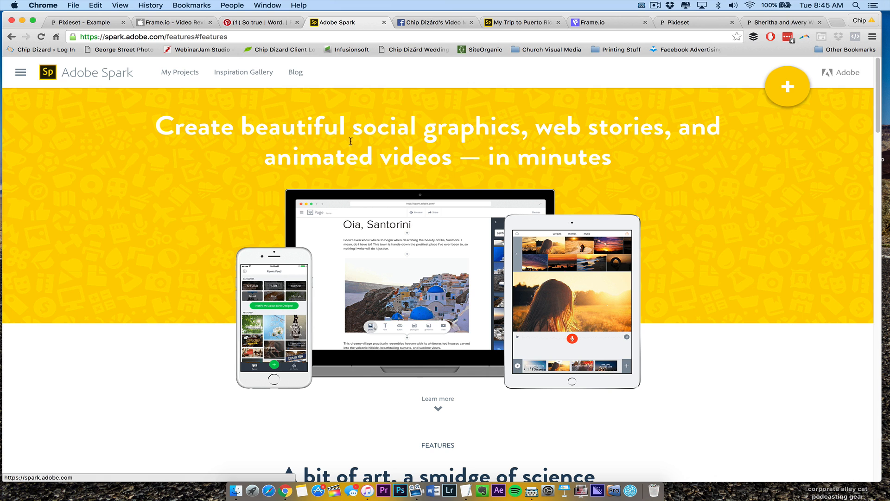
# Start a new web Page project from Adobe Spark's side menu creation options.
pyautogui.click(21, 73)
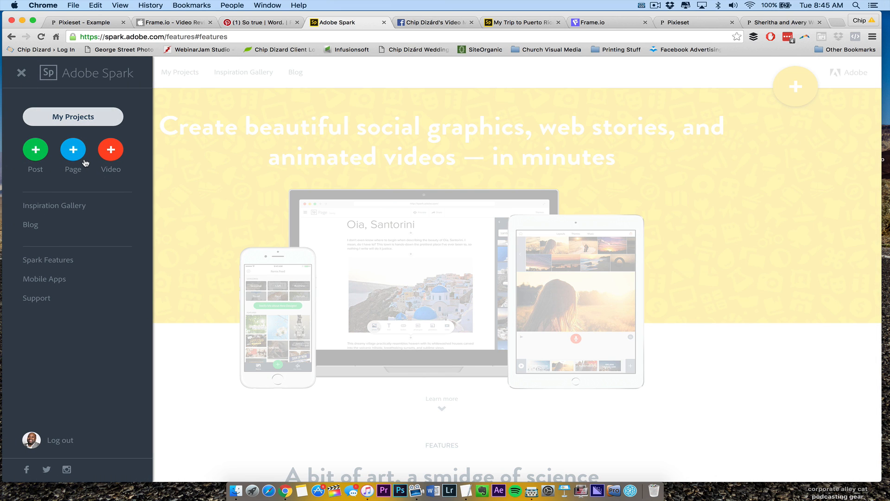
pyautogui.moveTo(96, 154)
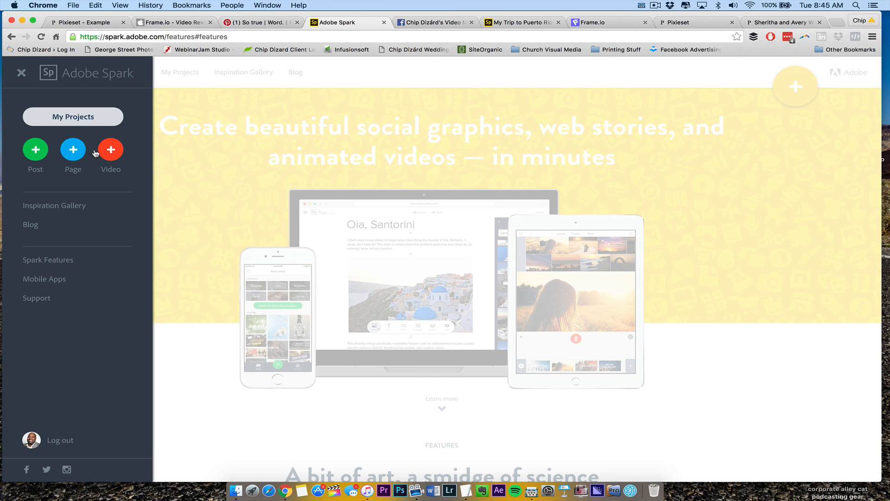
pyautogui.moveTo(111, 133)
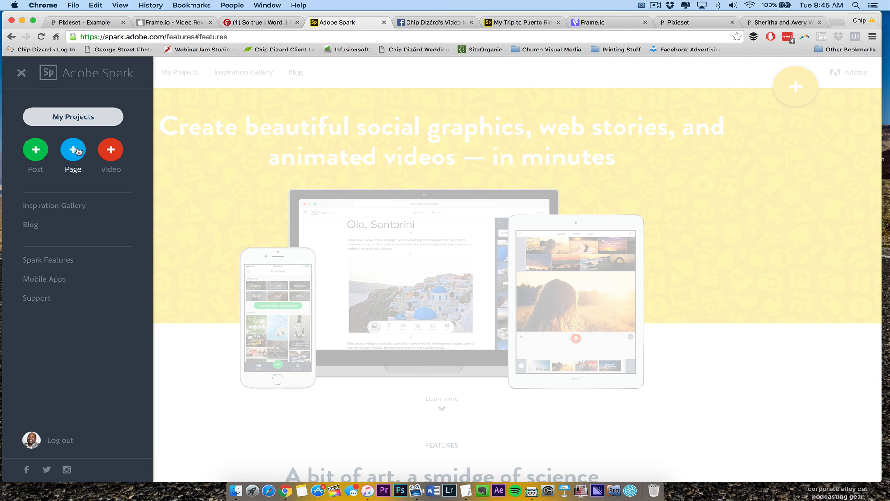
pyautogui.click(72, 149)
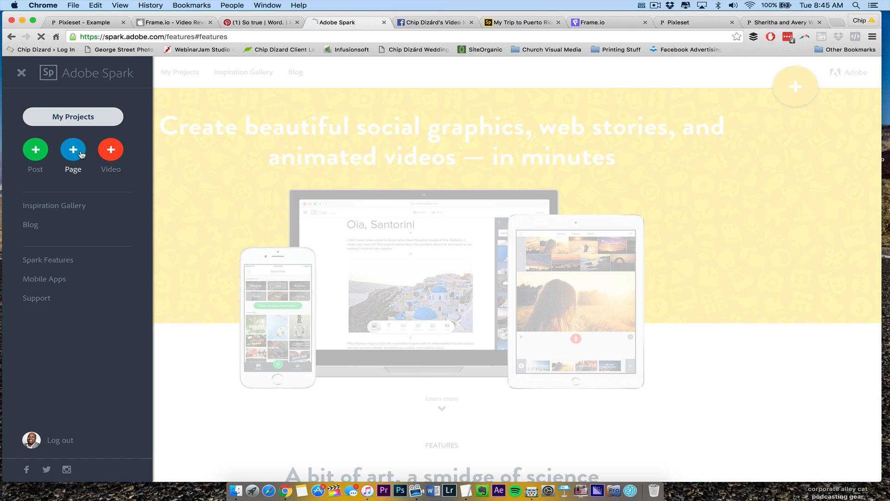
# Open the blank Page editor and load medium.com in a new browser tab.
pyautogui.click(72, 149)
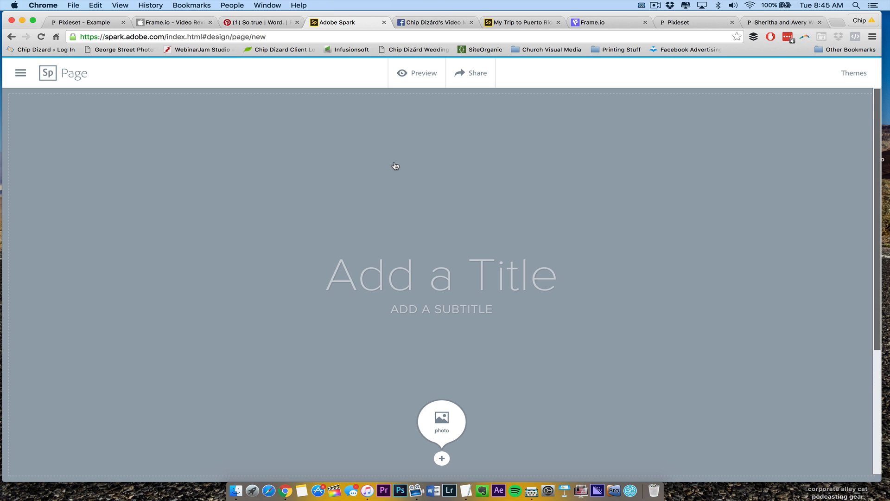
pyautogui.write('medki')
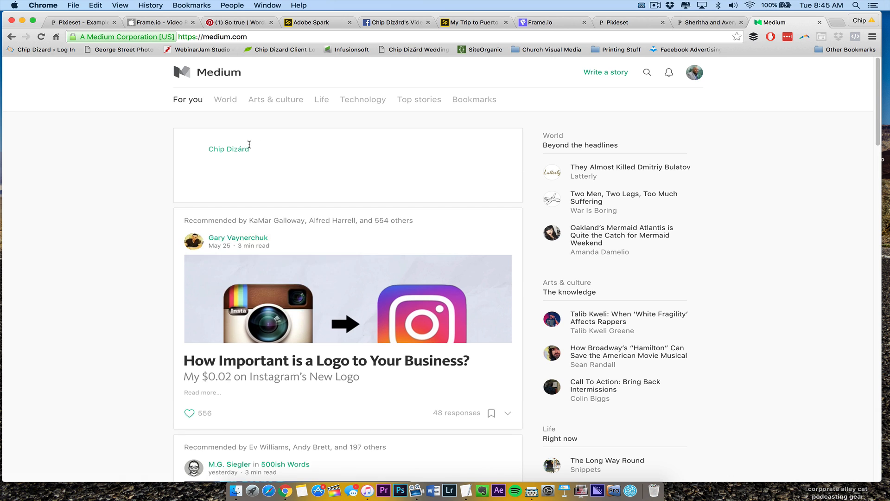
# Draft a full-screen Medium story with body 'Test story' and title 'My trip to Puerto Rico'.
pyautogui.click(229, 148)
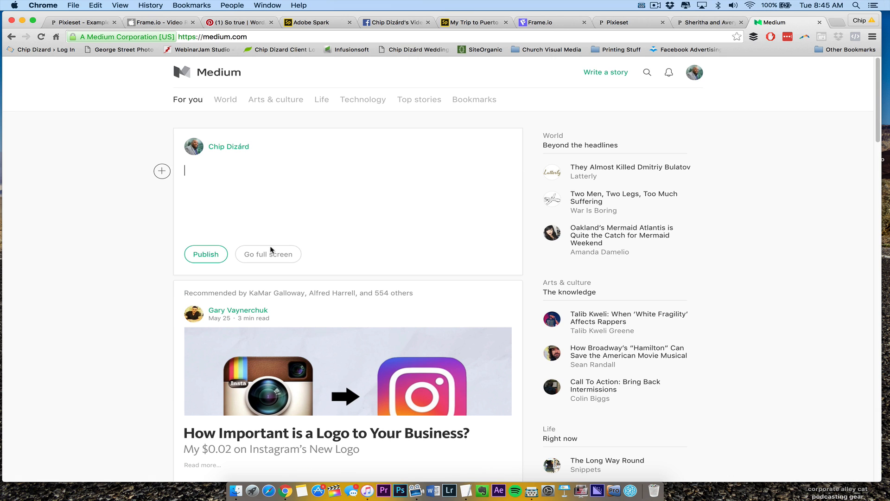
pyautogui.click(268, 255)
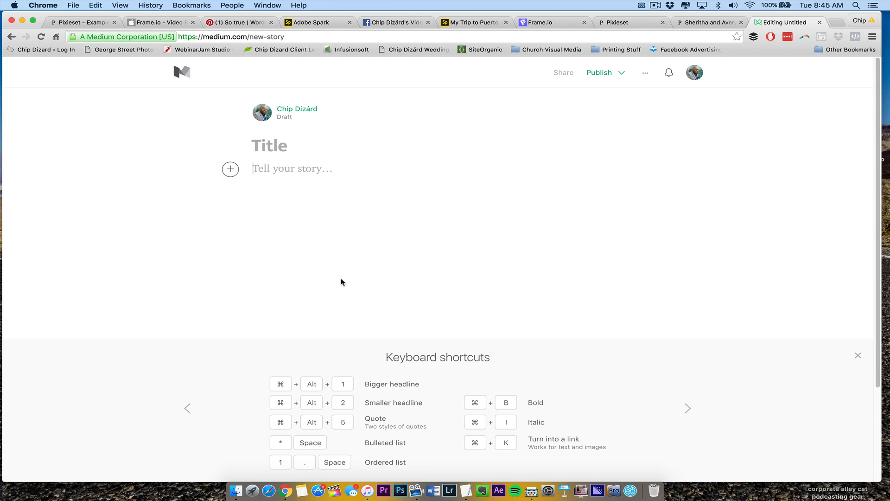
pyautogui.write('Test story')
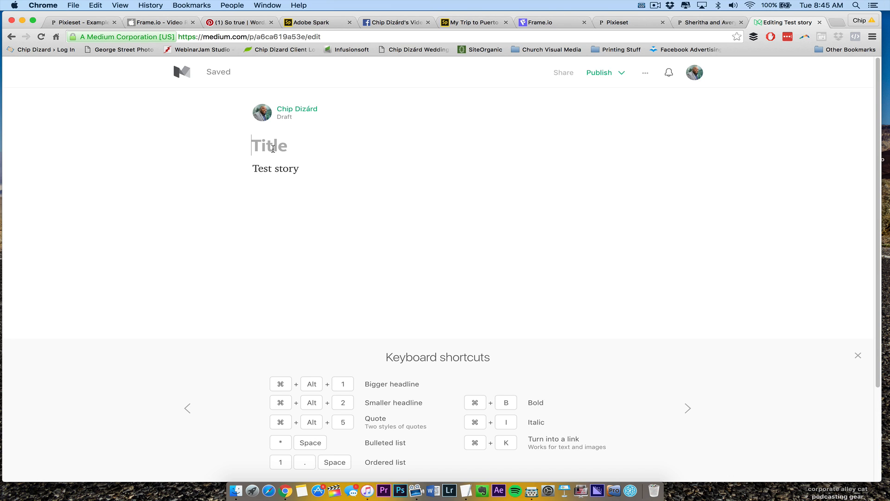
pyautogui.write('M')
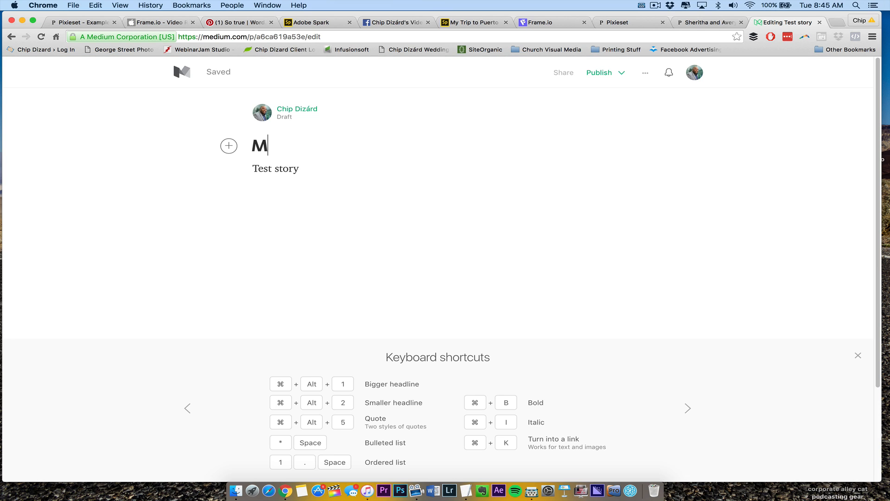
pyautogui.write('y trip to P')
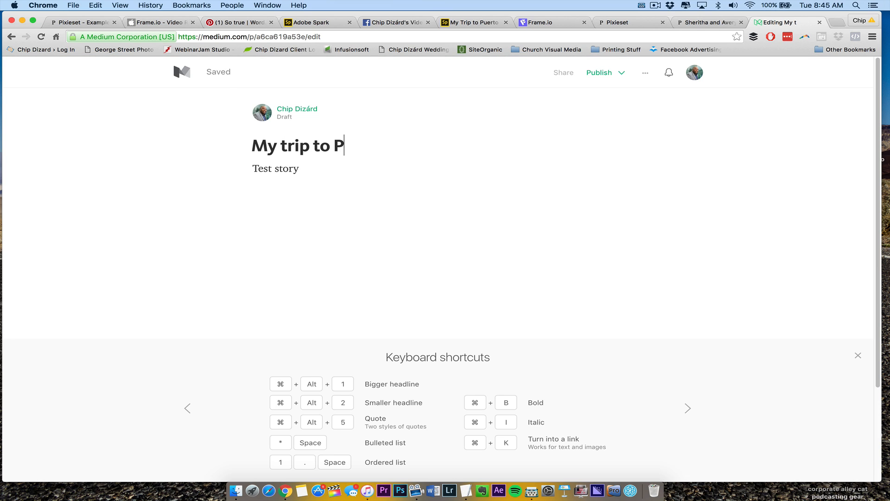
pyautogui.write('uerto Ri')
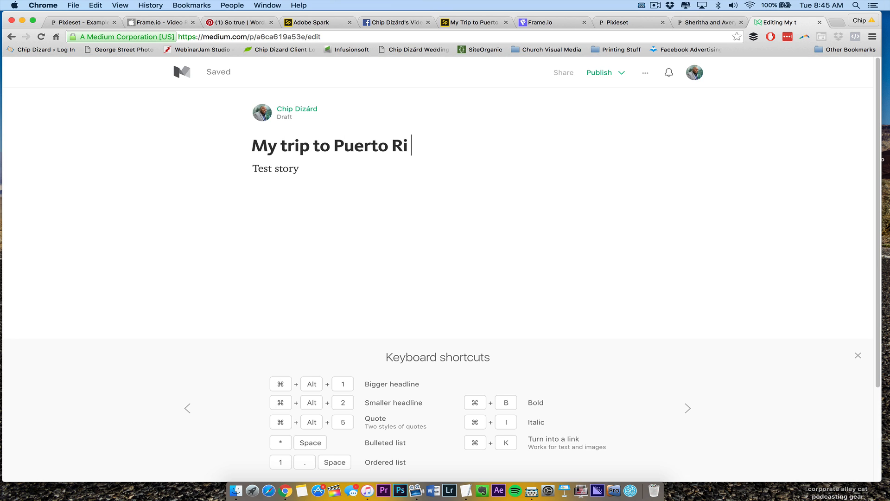
pyautogui.write('co')
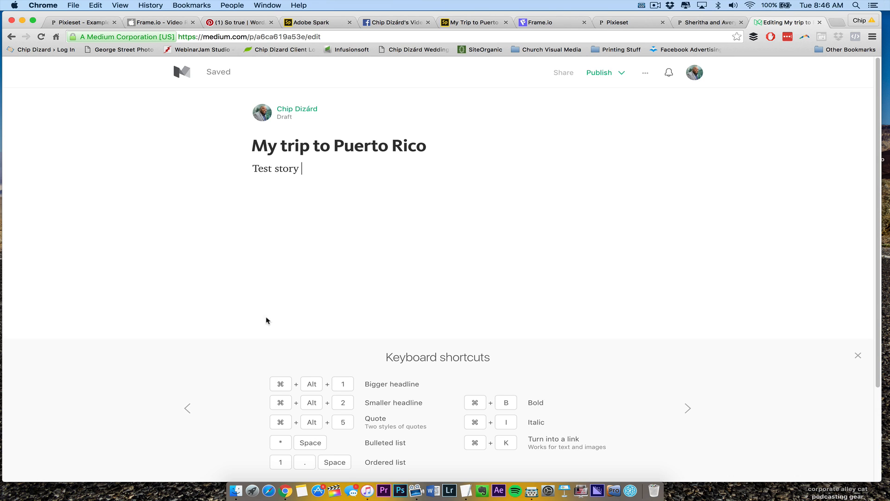
pyautogui.moveTo(329, 172)
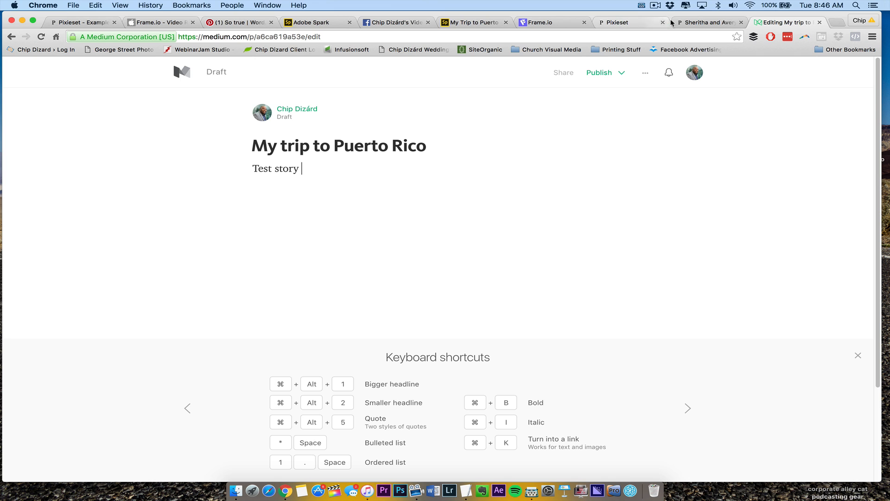
# Glance at the blank Spark page, then open the Medium draft's more-actions menu beside Publish.
pyautogui.click(474, 22)
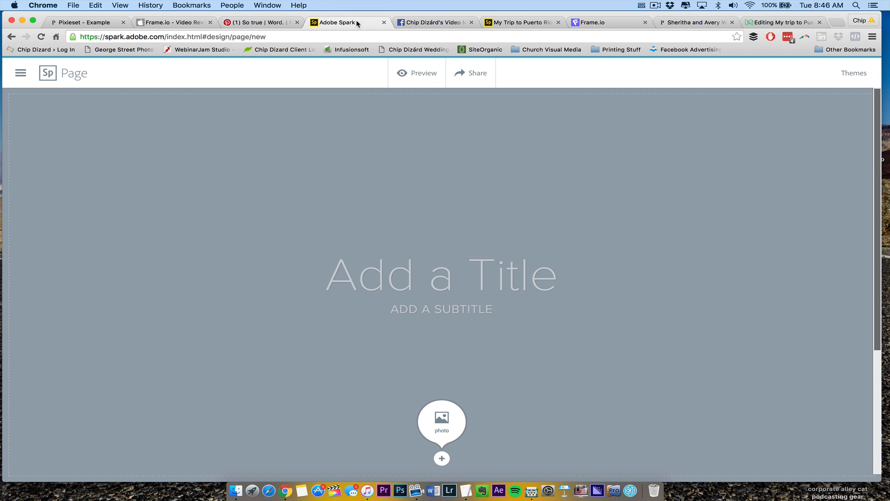
pyautogui.moveTo(480, 294)
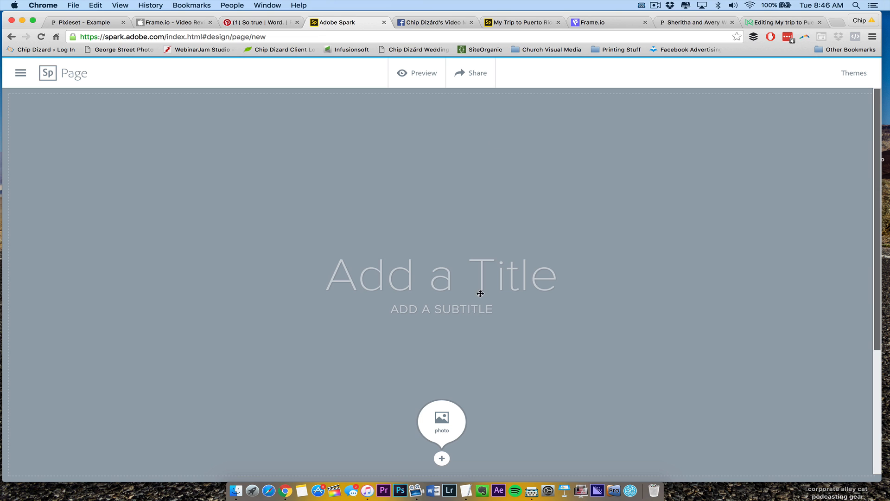
pyautogui.click(784, 23)
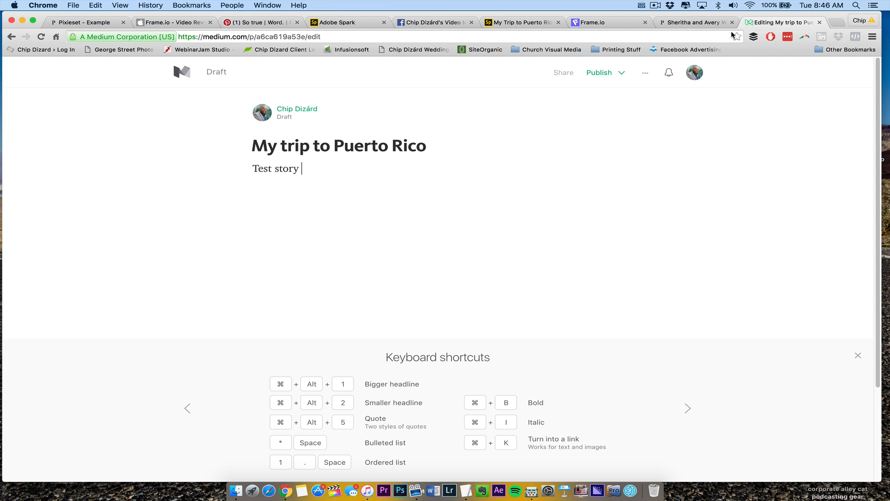
pyautogui.moveTo(657, 78)
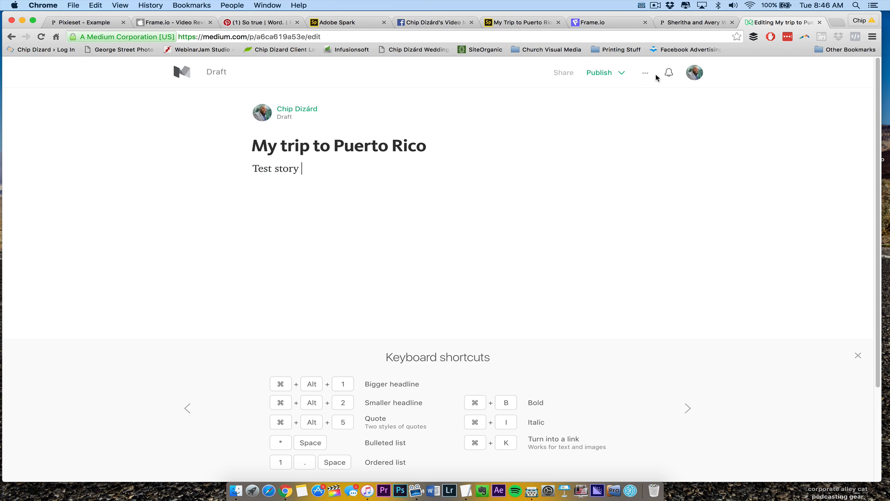
pyautogui.click(645, 73)
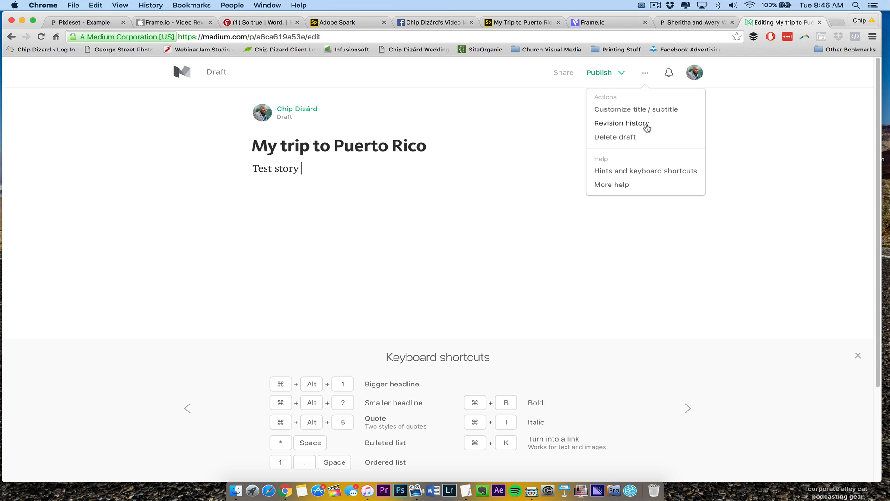
pyautogui.moveTo(481, 34)
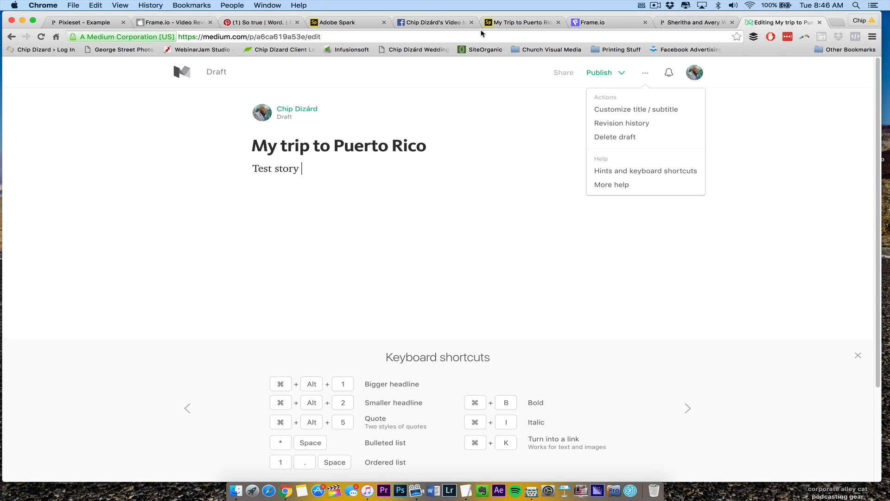
# Title the Spark page 'My Trip to Puerto Rico' with subtitle 'CHIP DIZARD'.
pyautogui.click(337, 22)
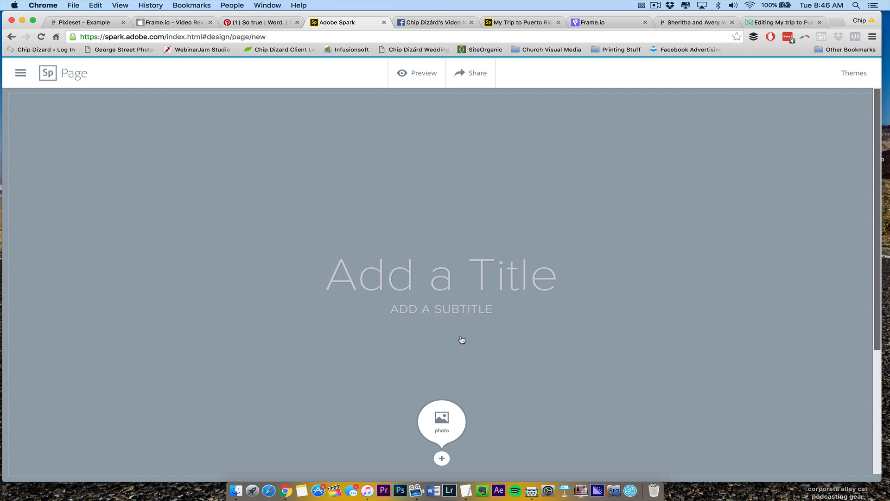
pyautogui.write('M')
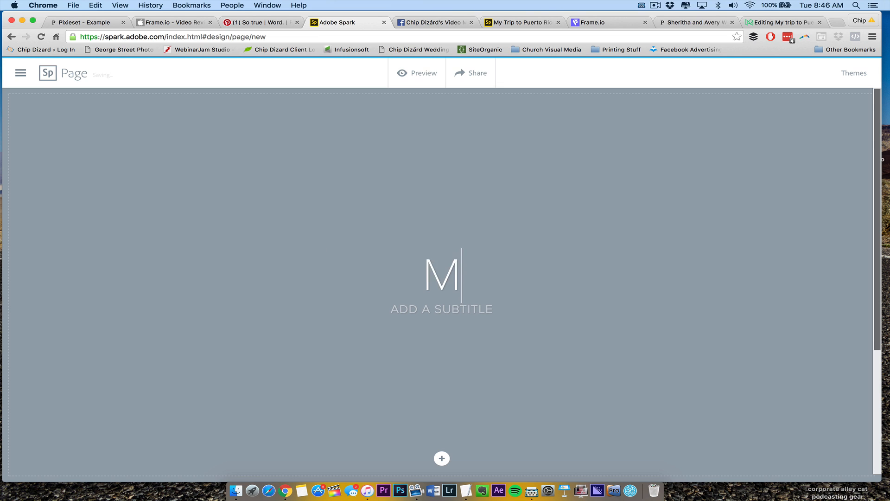
pyautogui.write('My Trip to Pue')
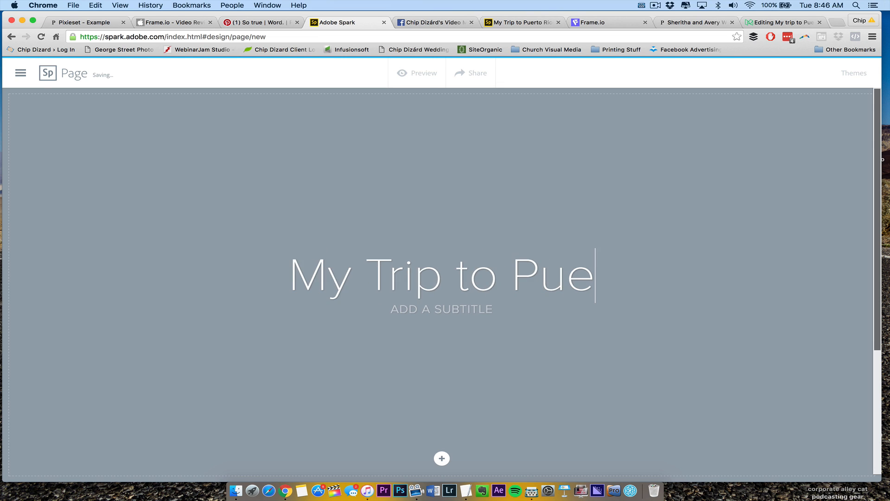
pyautogui.write('rto Rico')
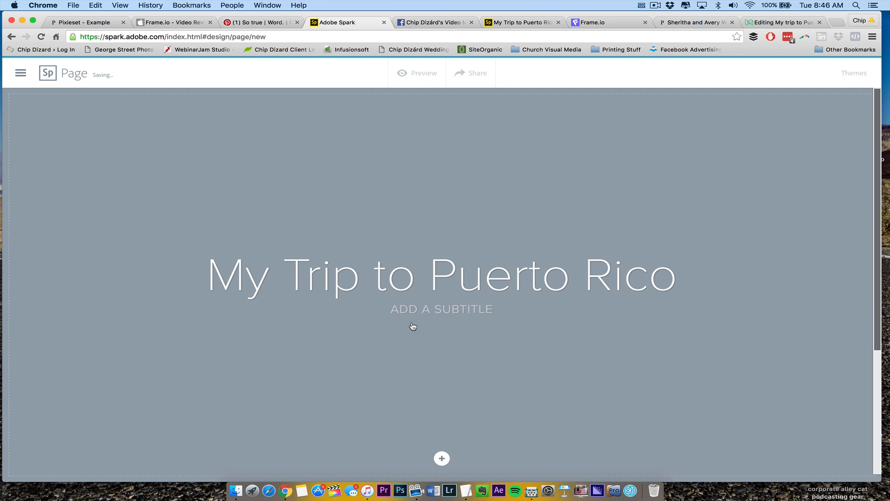
pyautogui.write('CHIP DIZ')
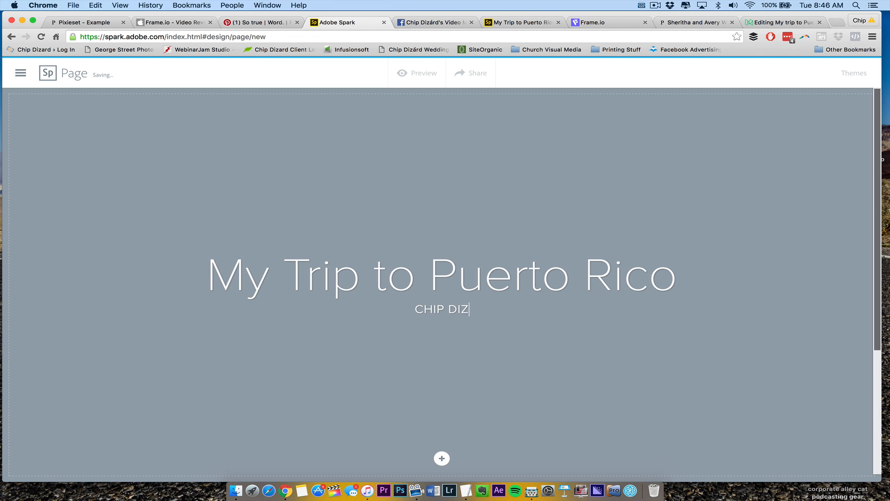
pyautogui.write('ARD')
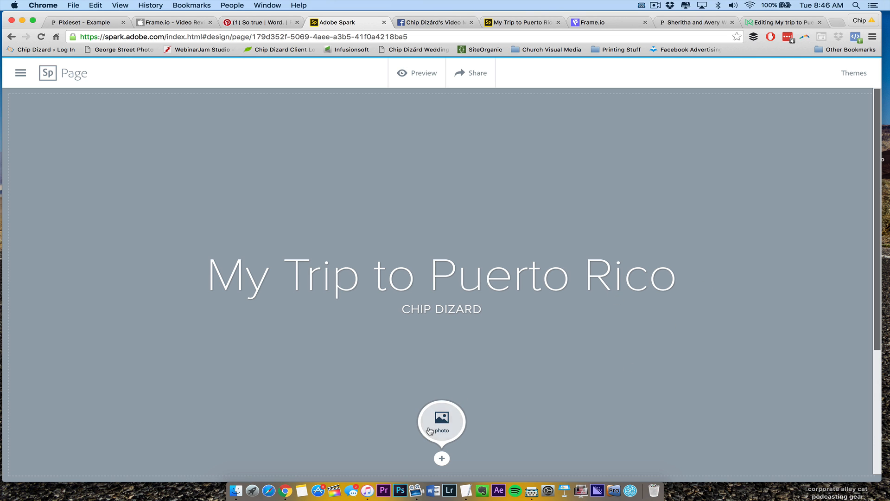
# Upload stallingspic_wedding.jpg from the computer as the title's background photo.
pyautogui.click(441, 420)
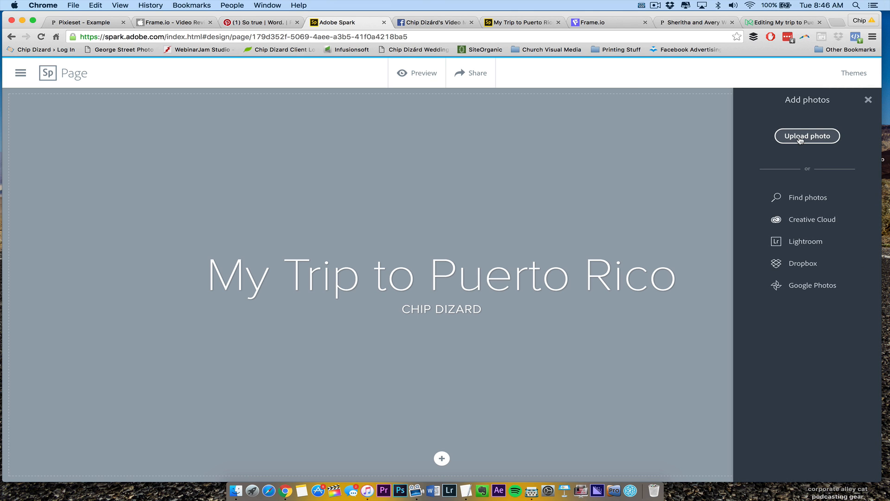
pyautogui.click(807, 136)
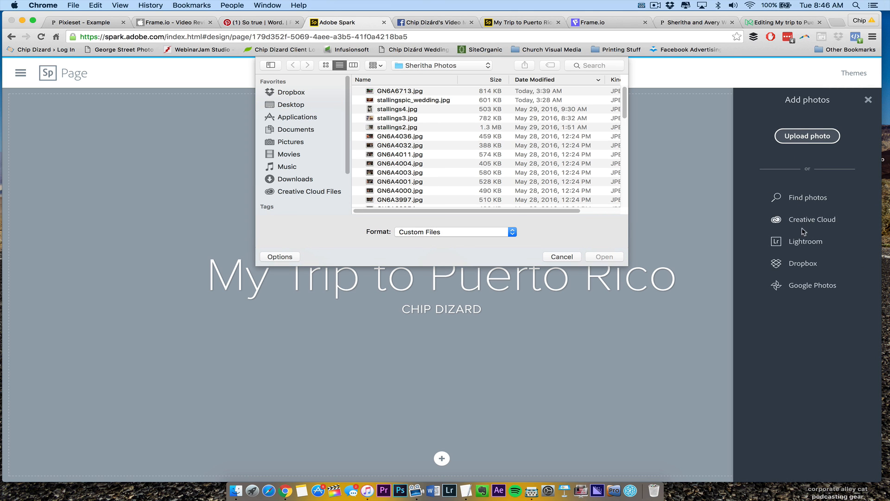
pyautogui.moveTo(788, 247)
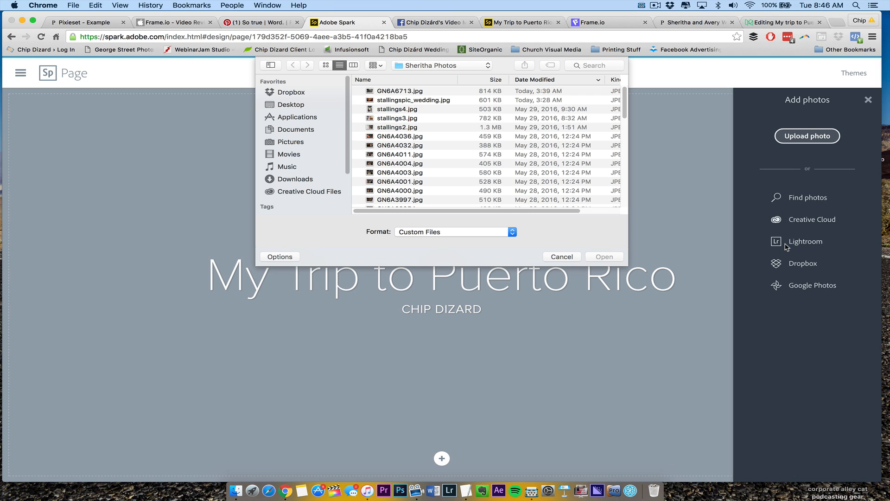
pyautogui.moveTo(787, 253)
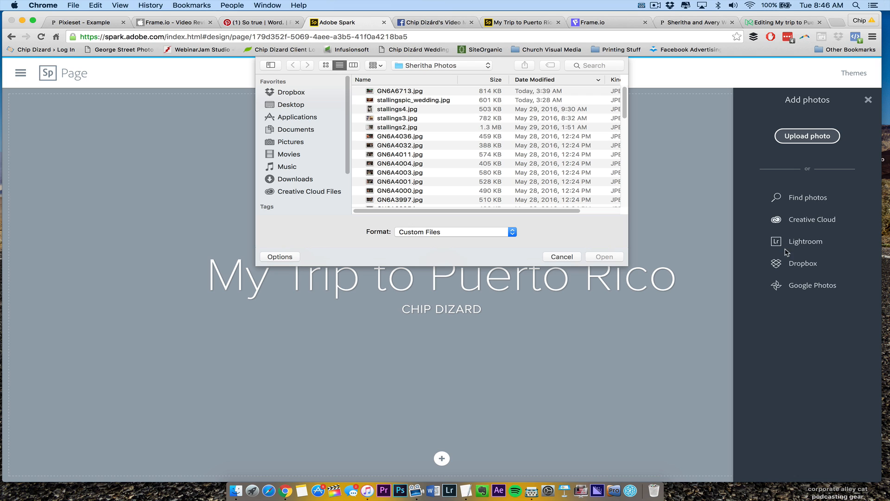
pyautogui.moveTo(715, 168)
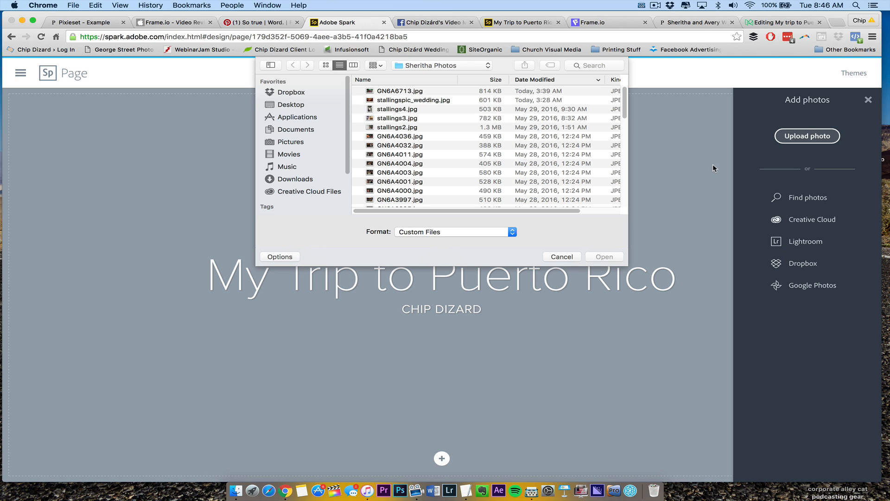
pyautogui.click(414, 100)
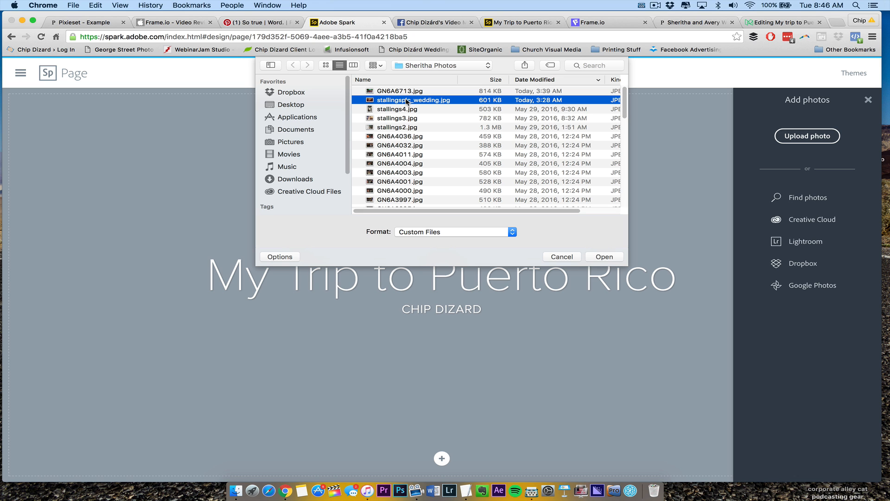
pyautogui.click(604, 256)
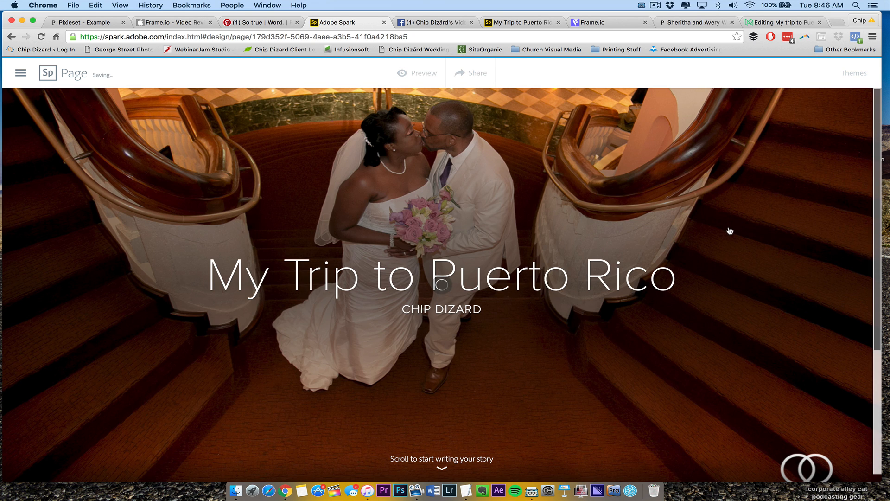
pyautogui.moveTo(874, 137)
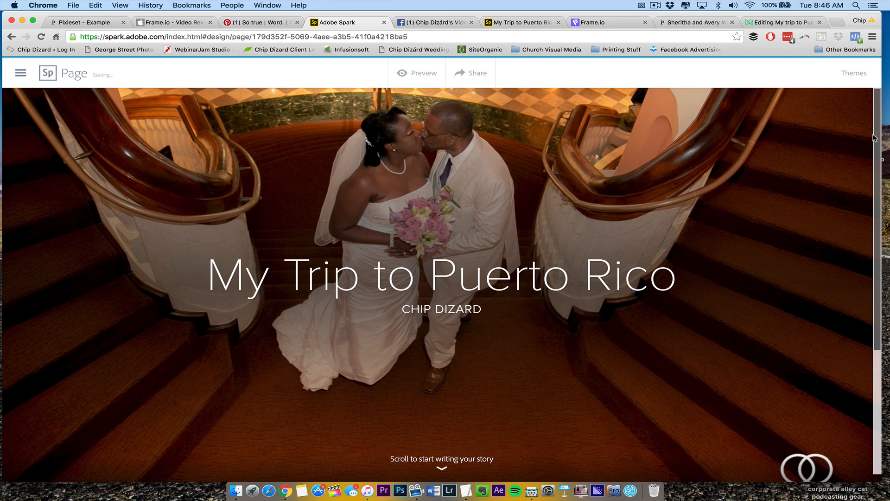
pyautogui.scroll(-3)
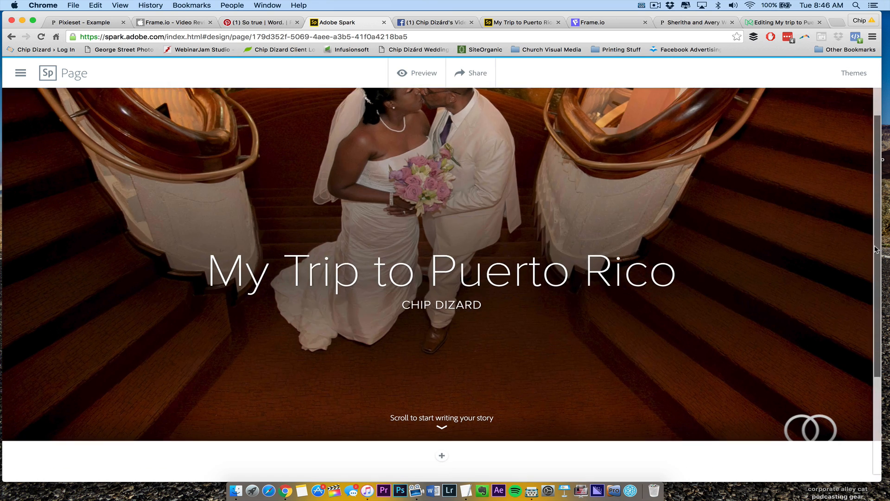
pyautogui.scroll(-3)
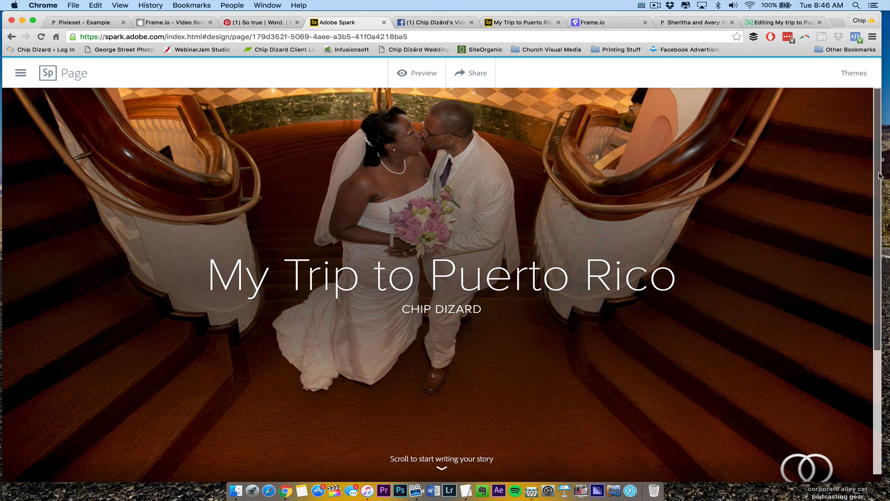
# Preview the Storybook theme, settle back on Crisp, and close the Themes panel.
pyautogui.click(853, 73)
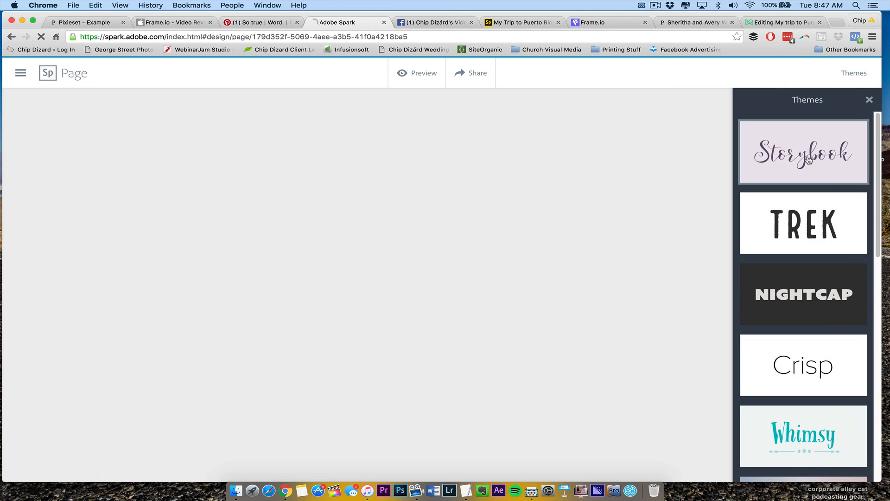
pyautogui.click(803, 152)
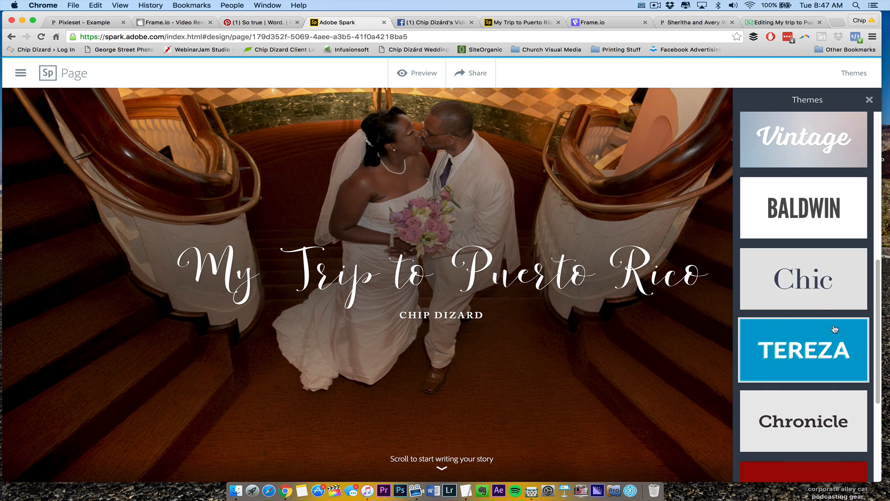
pyautogui.click(803, 279)
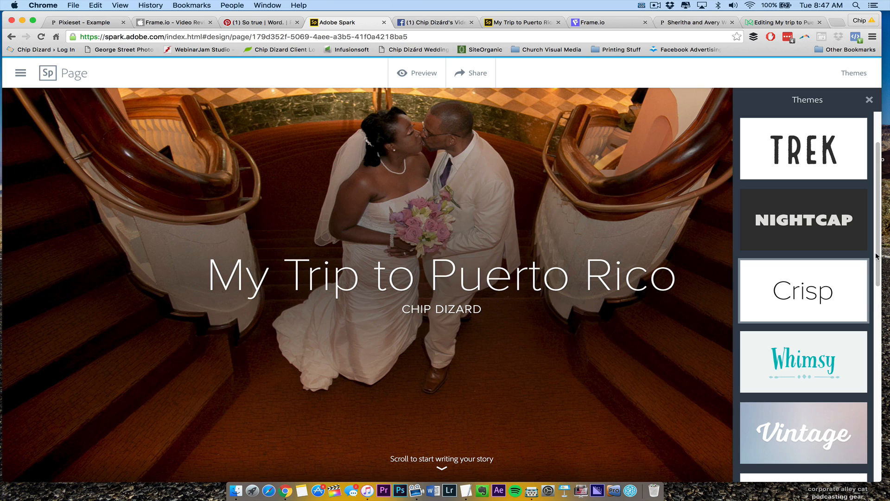
pyautogui.scroll(-3)
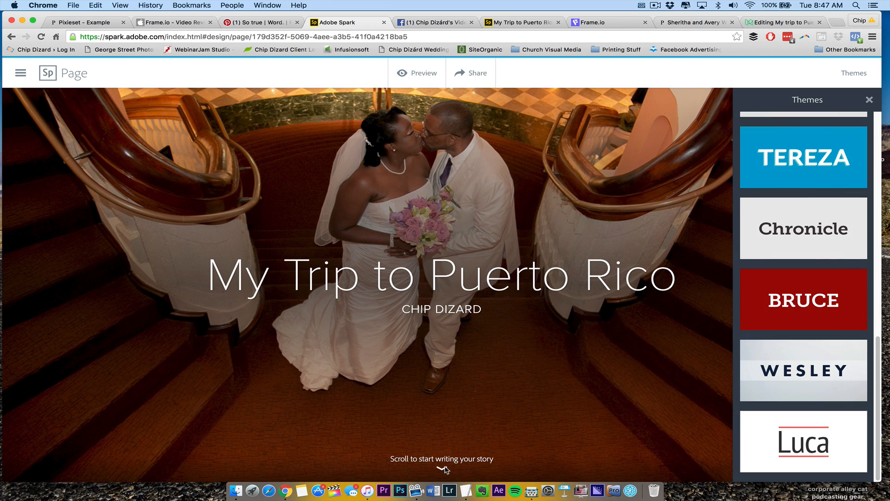
pyautogui.click(803, 158)
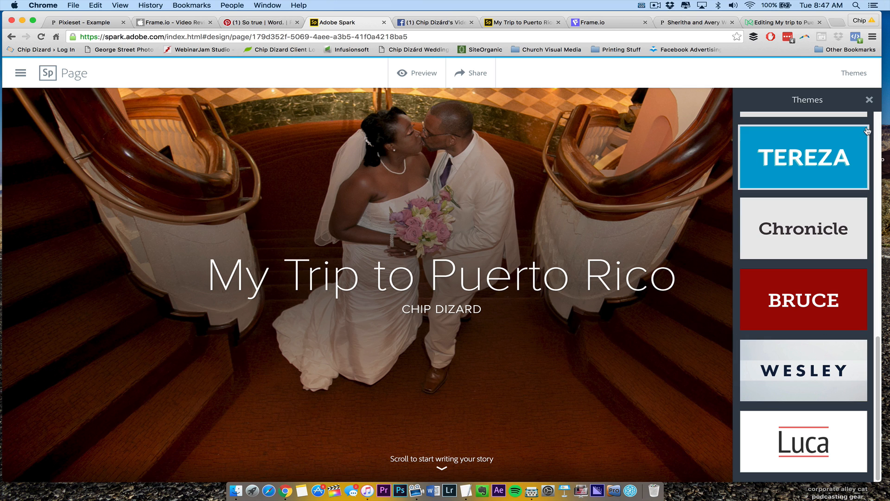
pyautogui.click(869, 101)
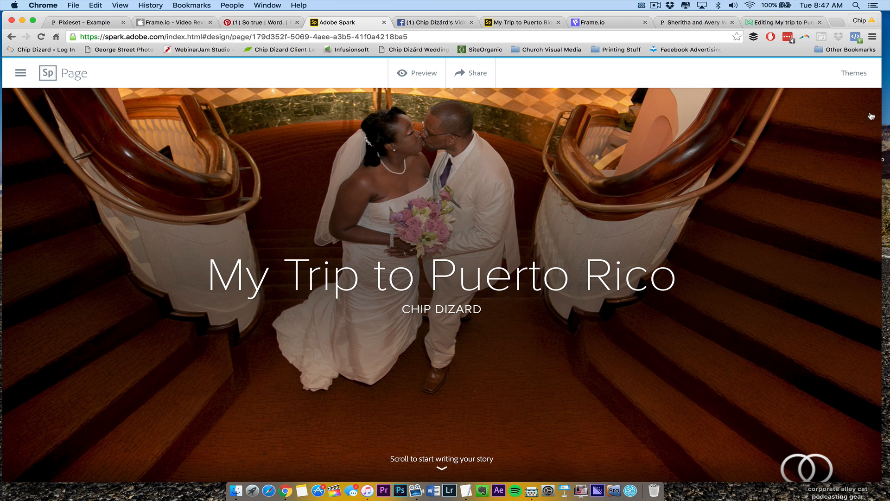
pyautogui.moveTo(876, 196)
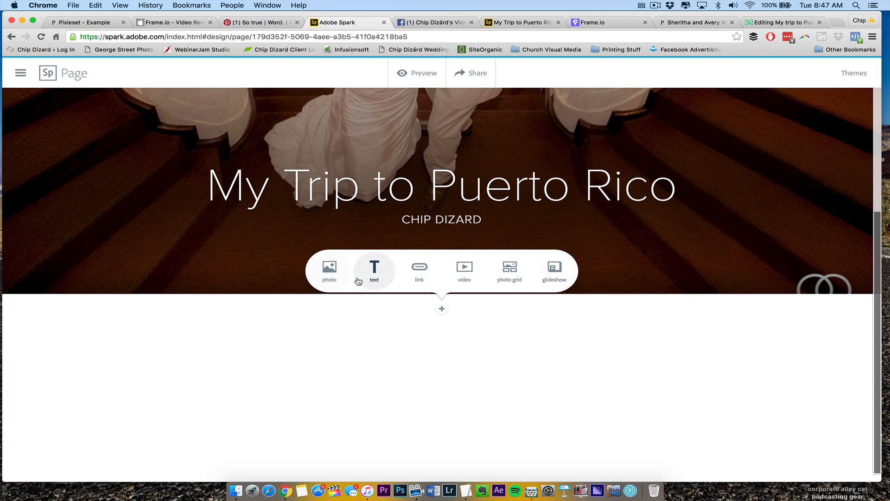
pyautogui.moveTo(419, 270)
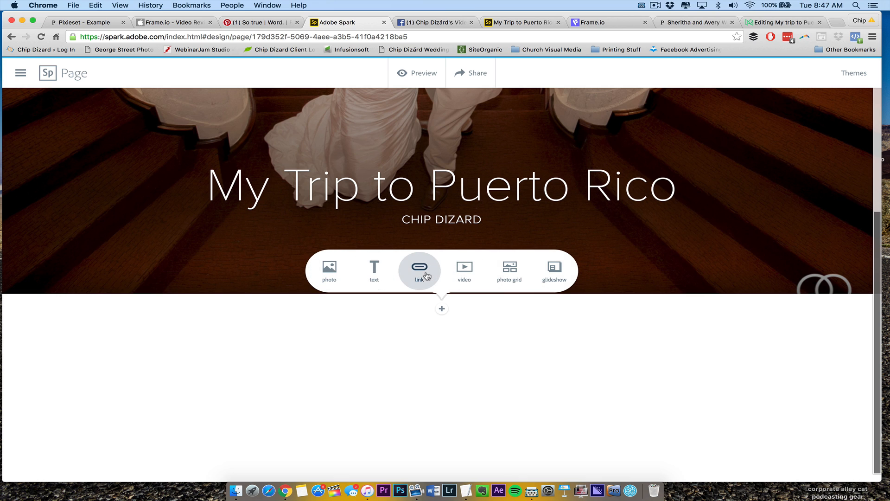
pyautogui.click(463, 270)
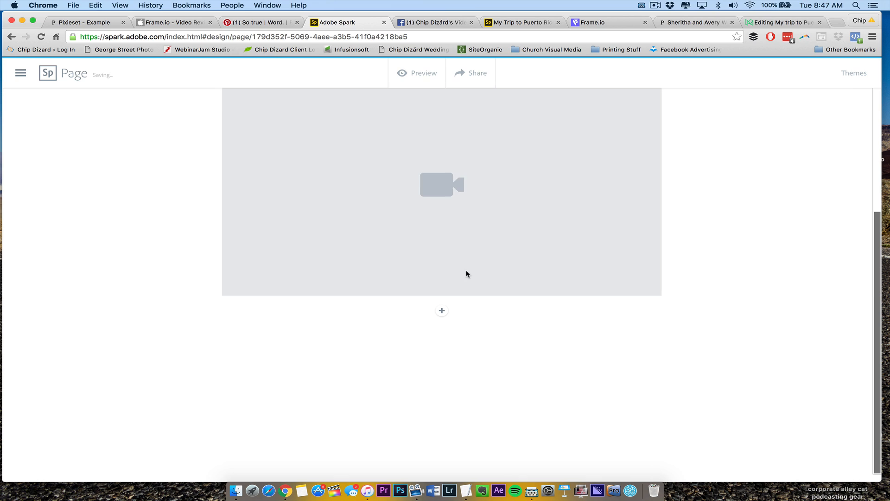
pyautogui.click(441, 185)
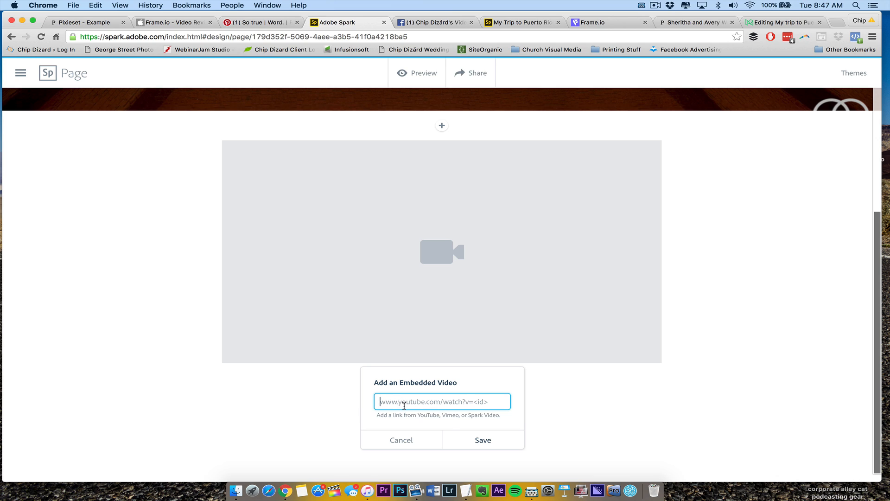
pyautogui.moveTo(402, 449)
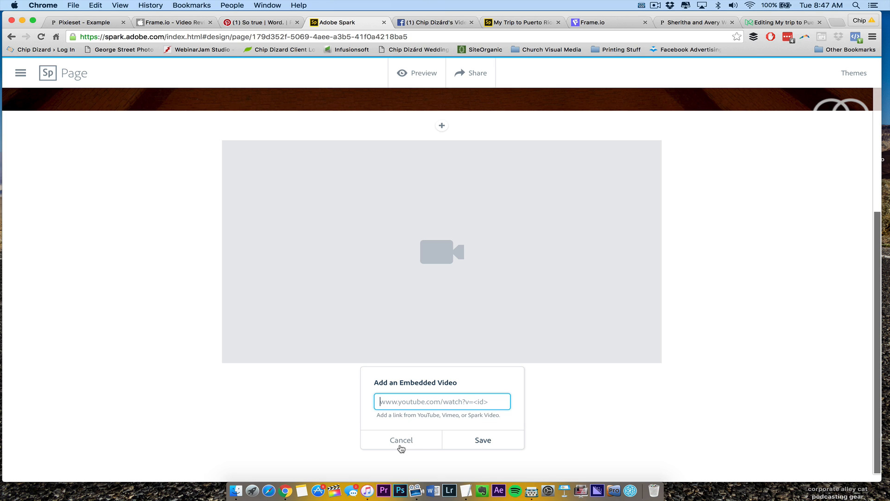
pyautogui.click(401, 439)
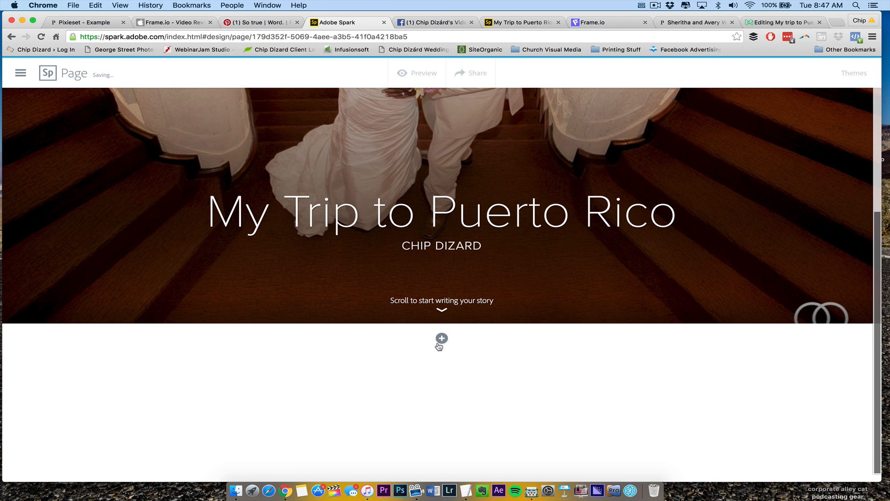
# Add a text block 'Hello this is more text.' below the title and style it as a quote.
pyautogui.click(441, 338)
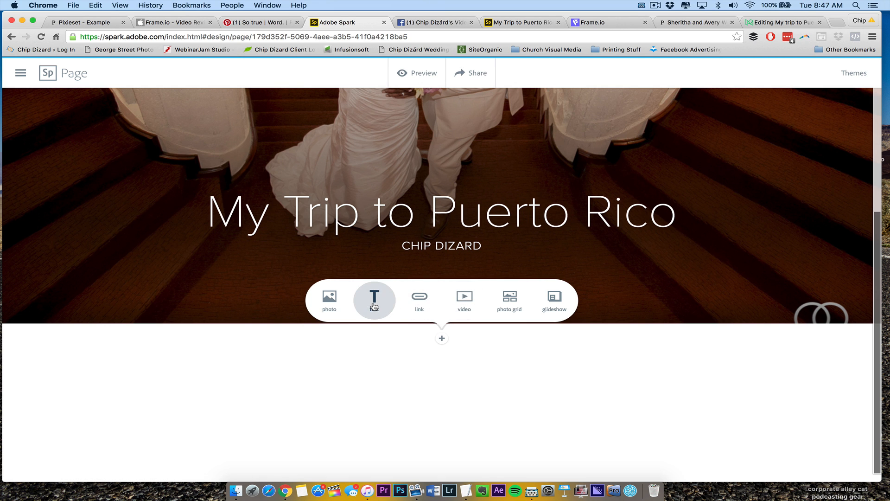
pyautogui.click(374, 297)
pyautogui.write('Hello this is a')
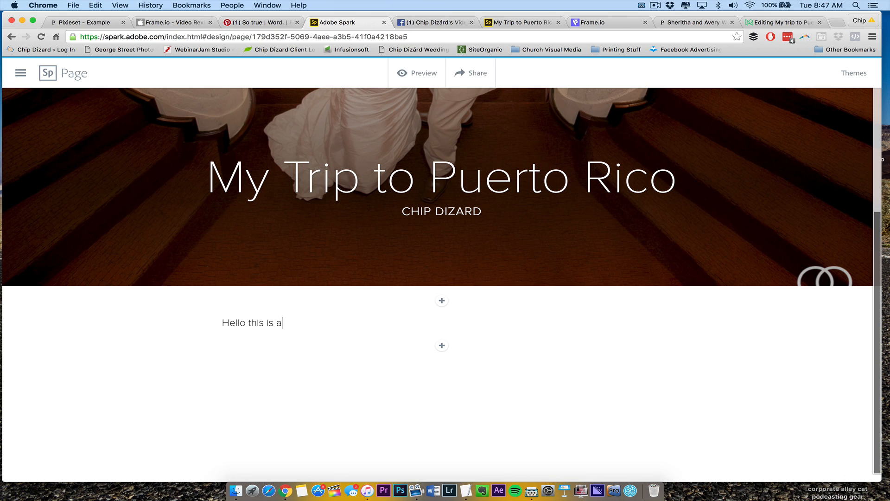
pyautogui.write('more text.')
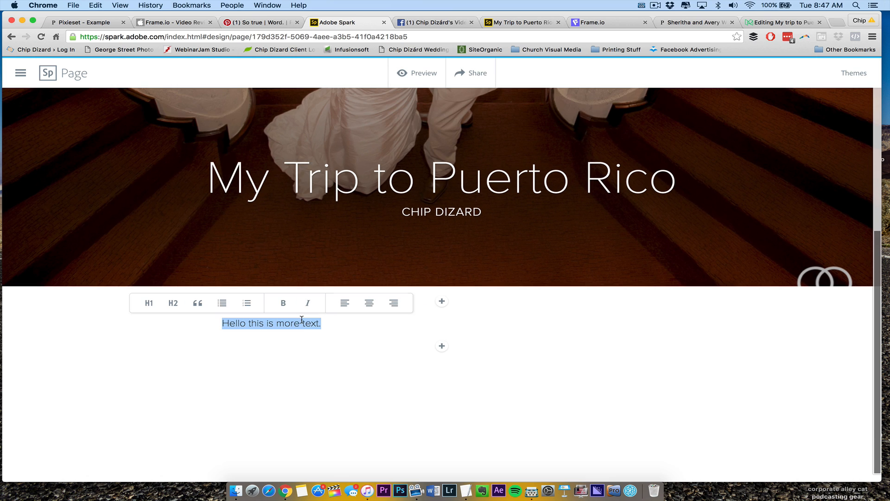
pyautogui.click(369, 302)
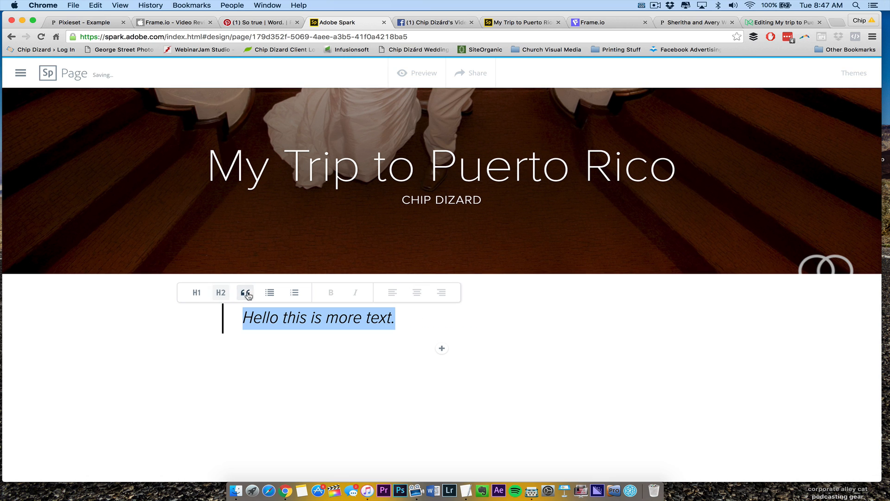
pyautogui.click(269, 292)
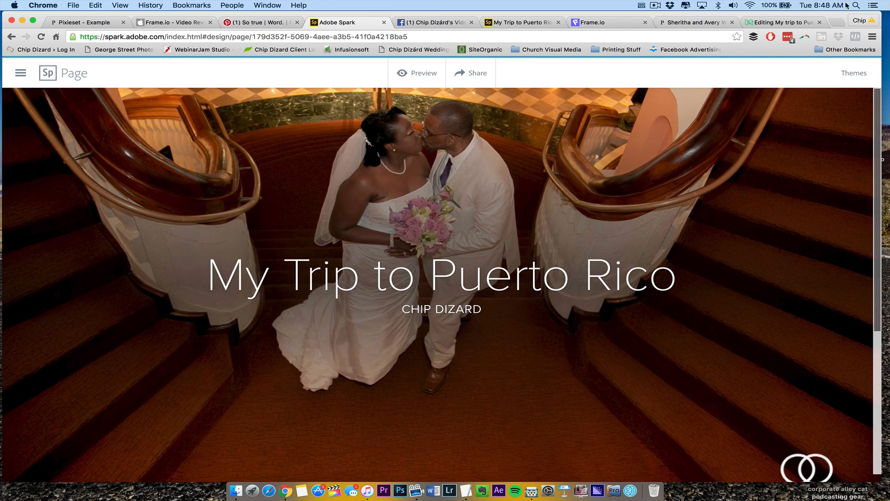
# Scroll the story preview down to its footer, then close it to resume editing.
pyautogui.scroll(-3)
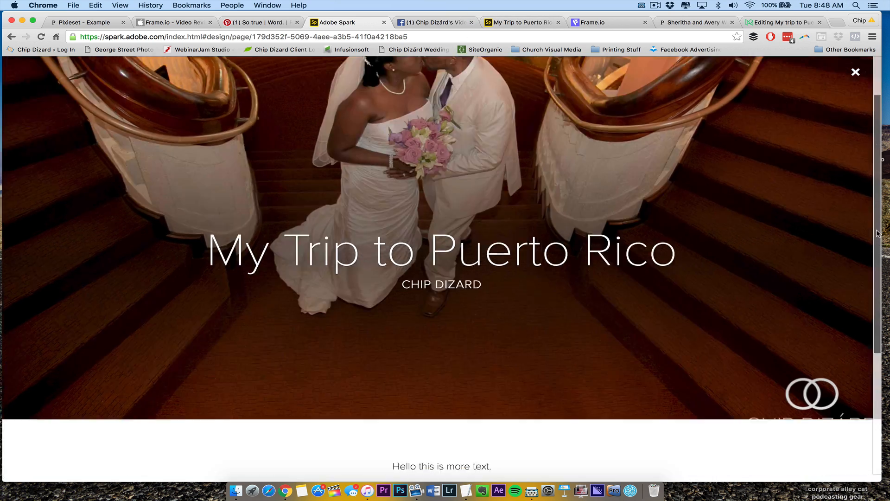
pyautogui.scroll(-3)
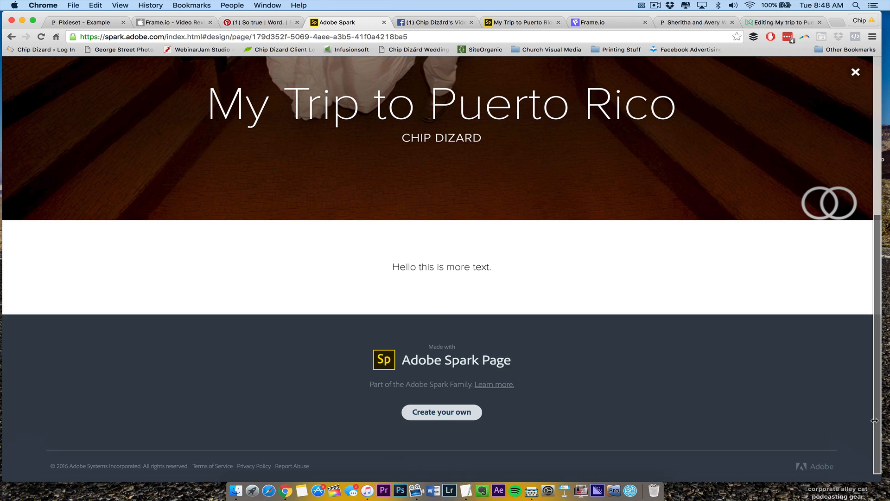
pyautogui.moveTo(411, 371)
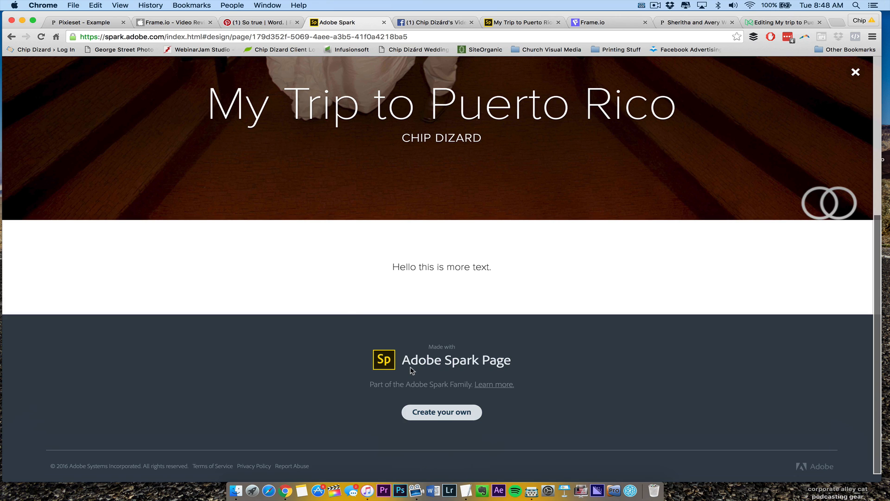
pyautogui.moveTo(442, 419)
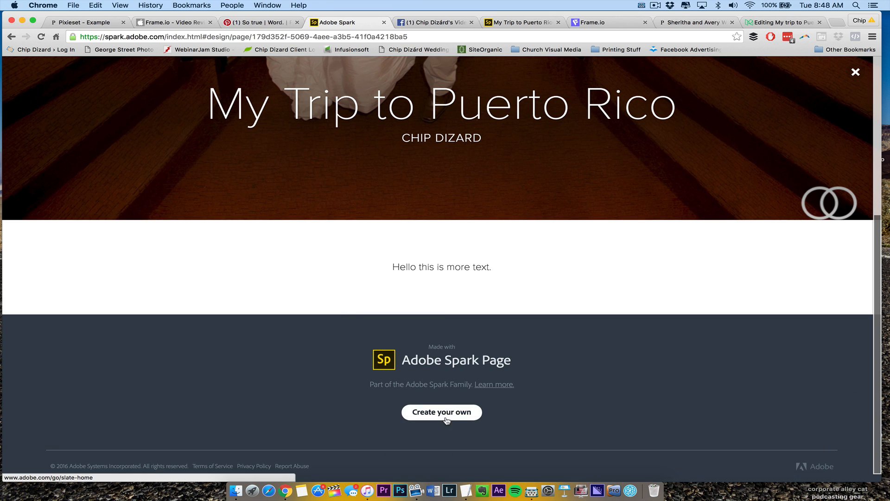
pyautogui.moveTo(467, 288)
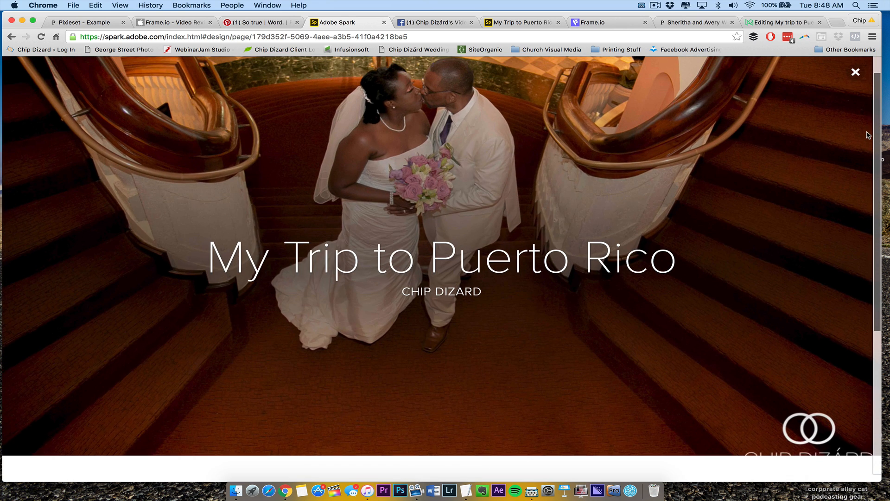
pyautogui.click(856, 73)
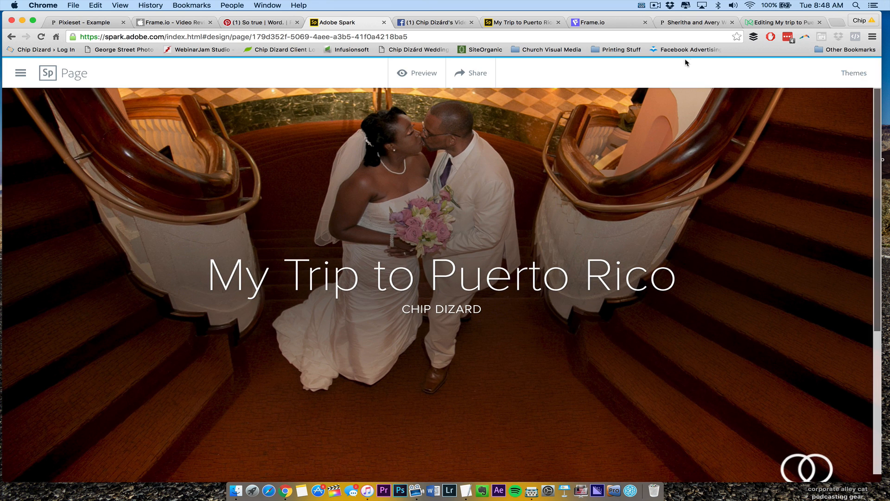
# Add a Glideshow block below the text, then switch to the published Puerto Rico story tab.
pyautogui.scroll(-3)
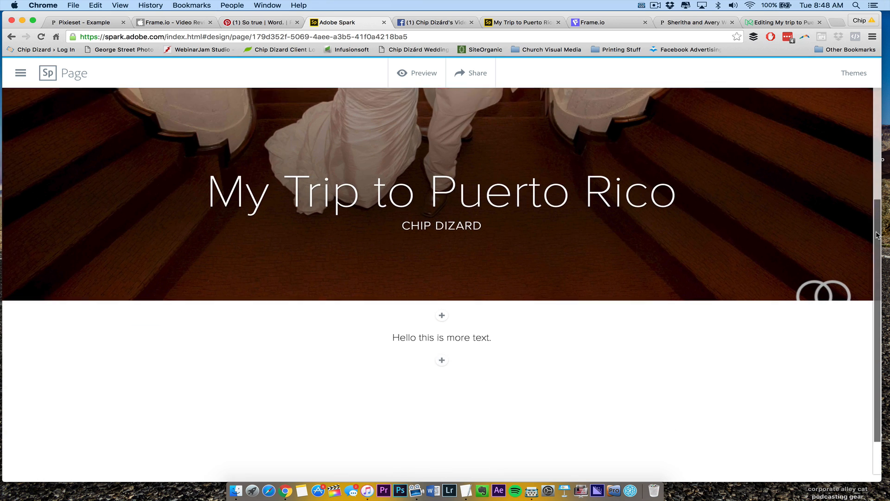
pyautogui.click(441, 315)
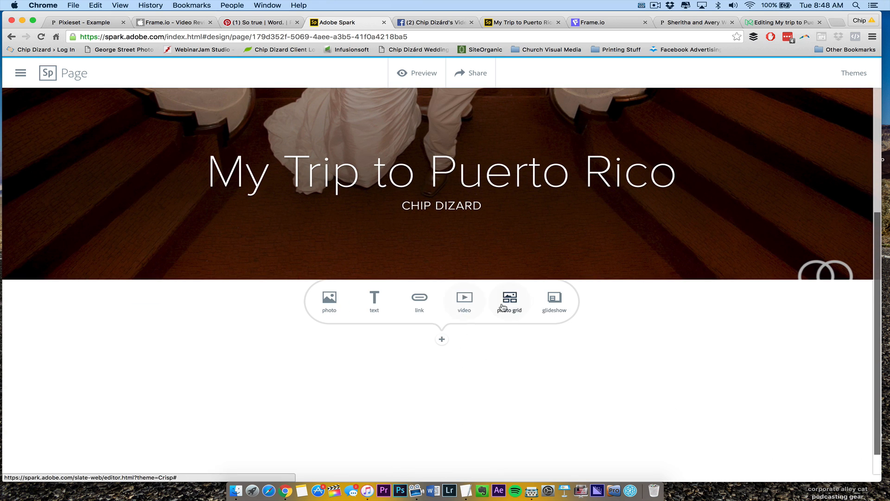
pyautogui.click(554, 300)
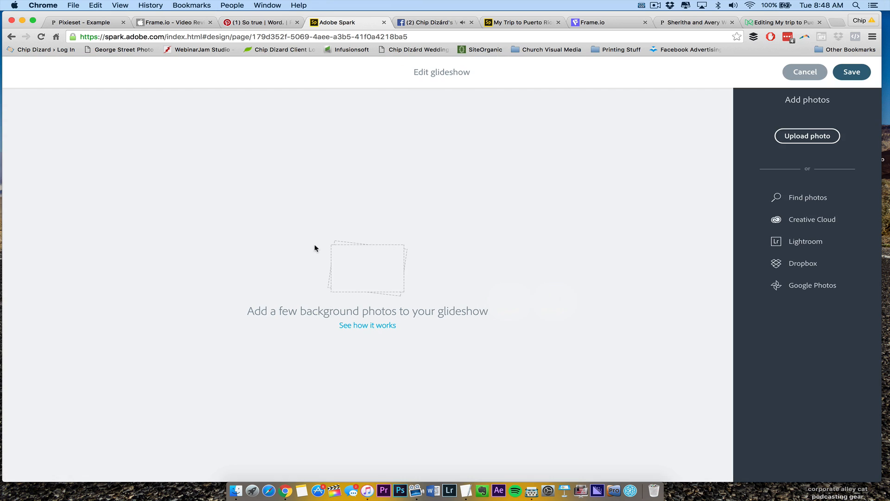
pyautogui.moveTo(807, 136)
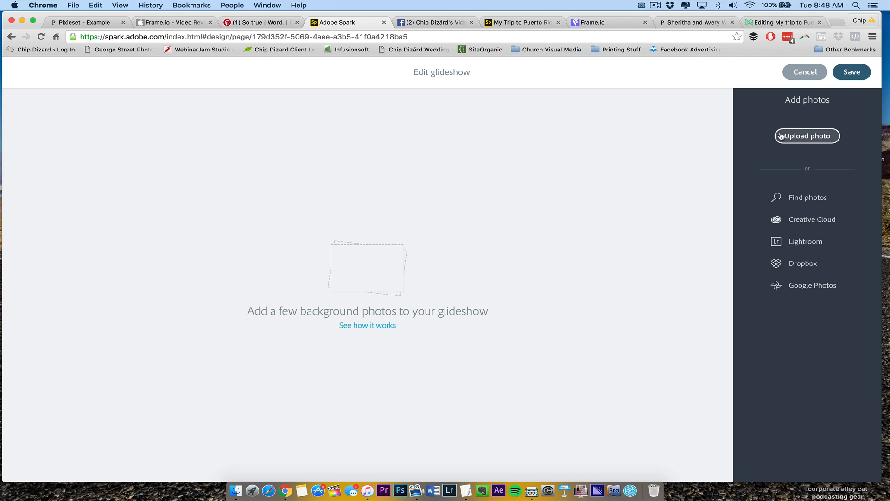
pyautogui.moveTo(530, 112)
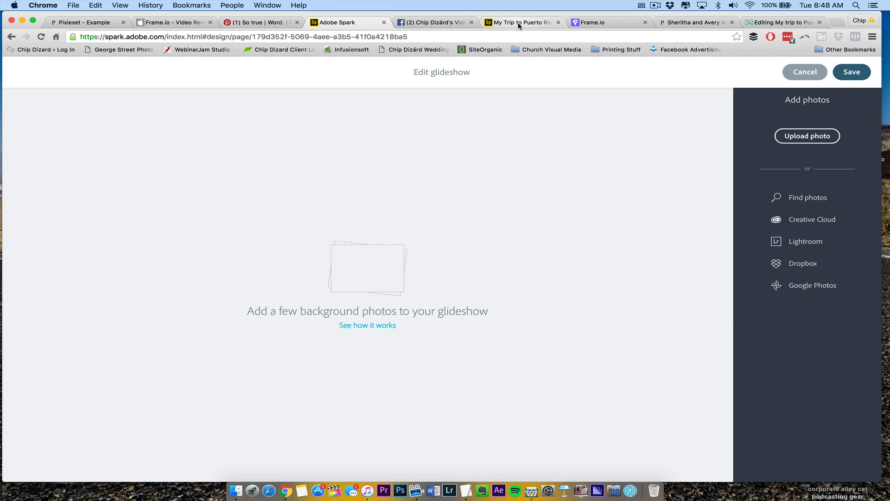
pyautogui.click(851, 72)
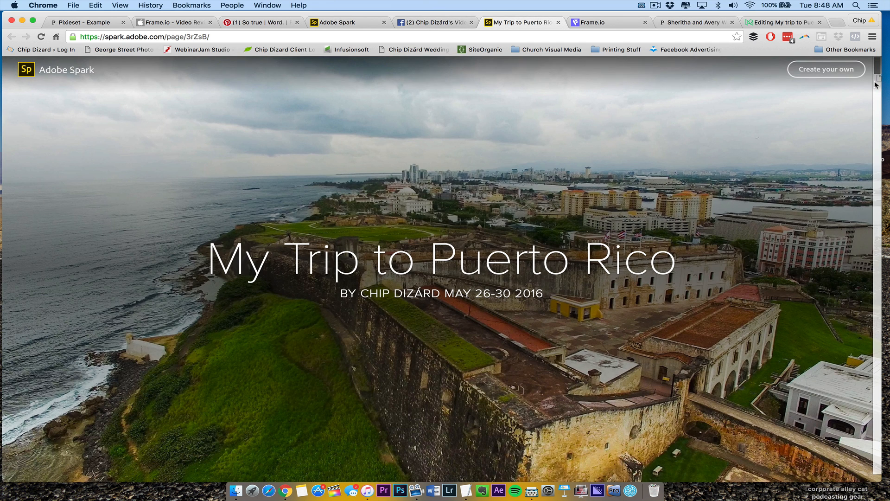
pyautogui.scroll(-3)
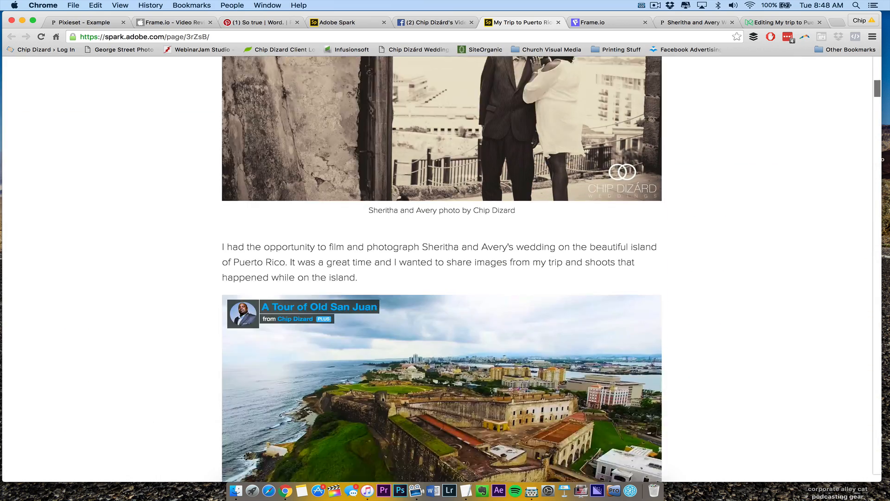
pyautogui.scroll(-3)
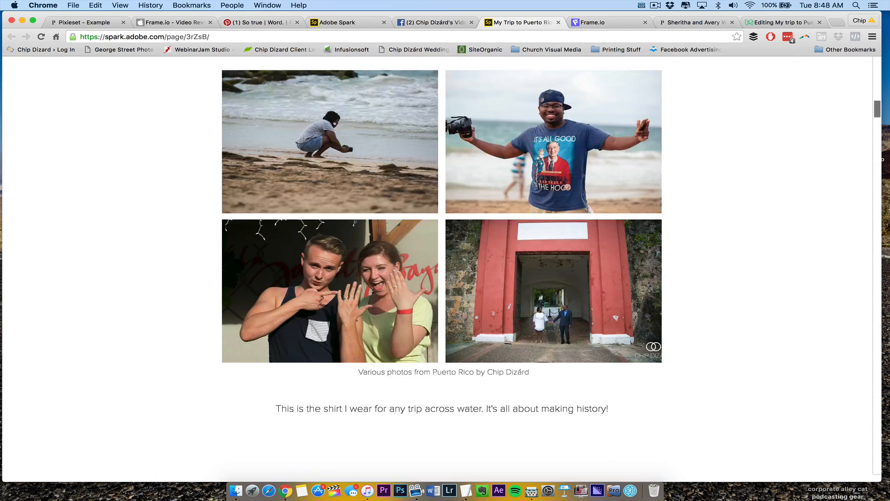
pyautogui.scroll(-3)
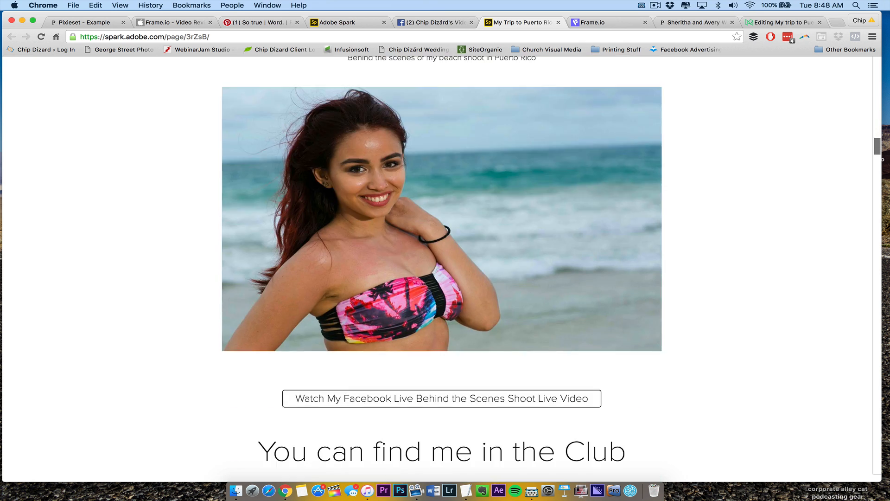
pyautogui.scroll(-3)
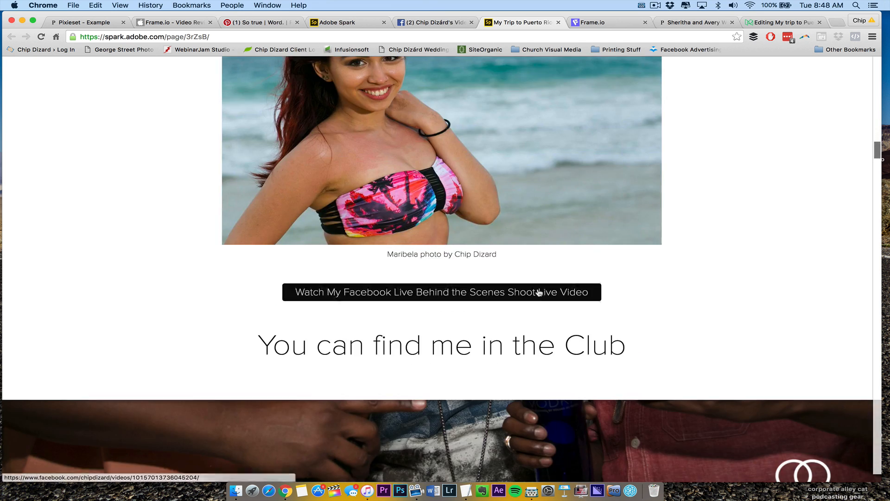
pyautogui.click(441, 292)
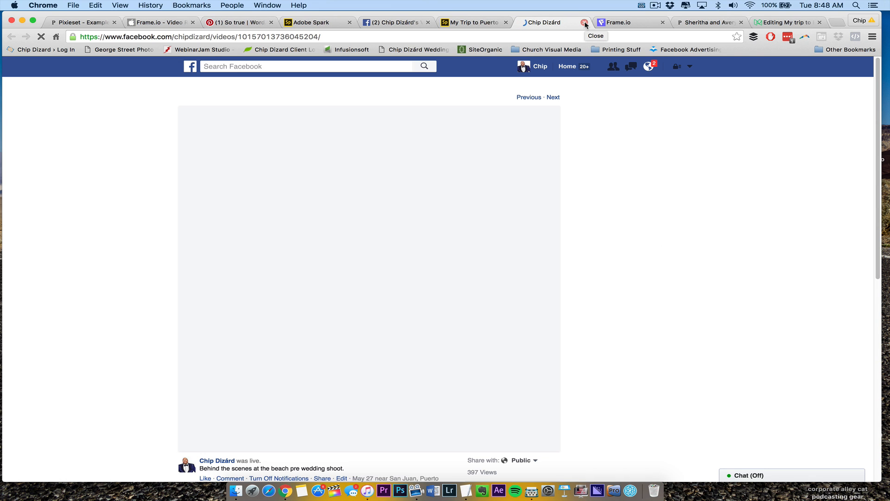
pyautogui.click(648, 66)
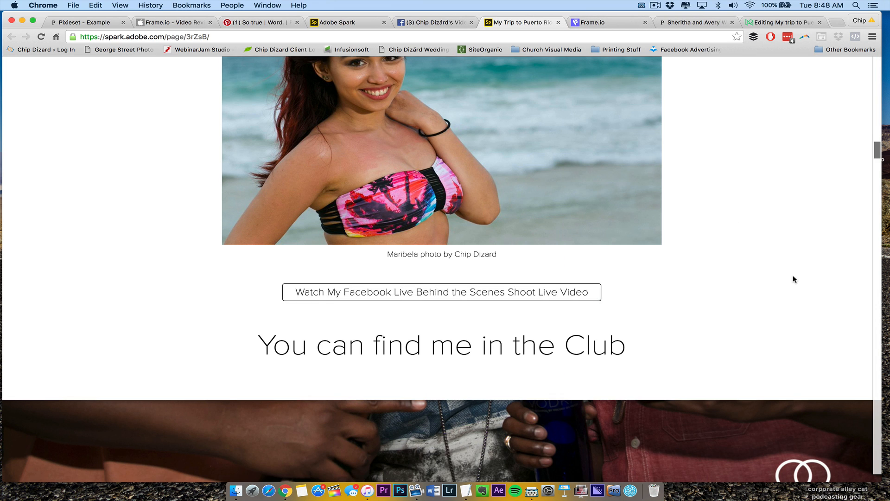
pyautogui.scroll(-3)
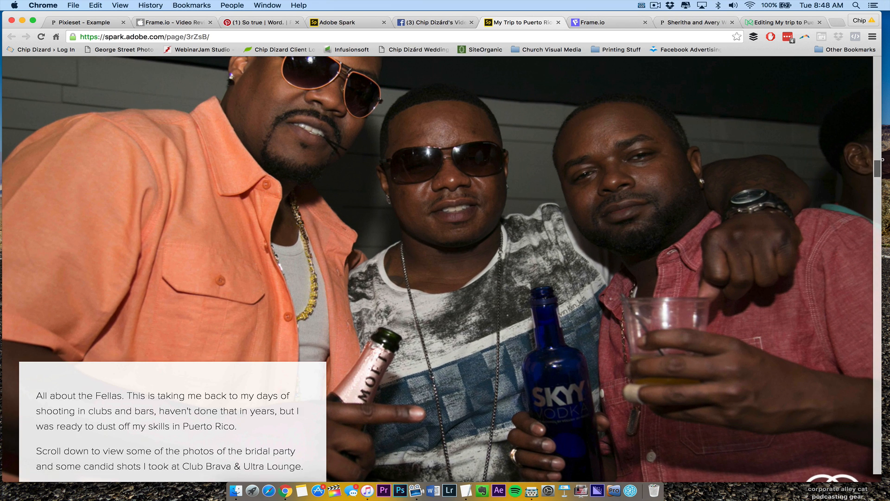
pyautogui.scroll(-3)
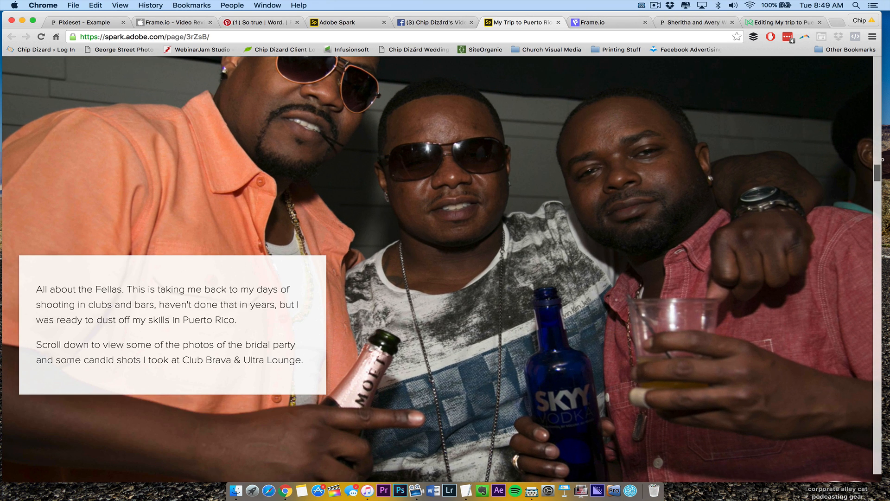
pyautogui.scroll(-3)
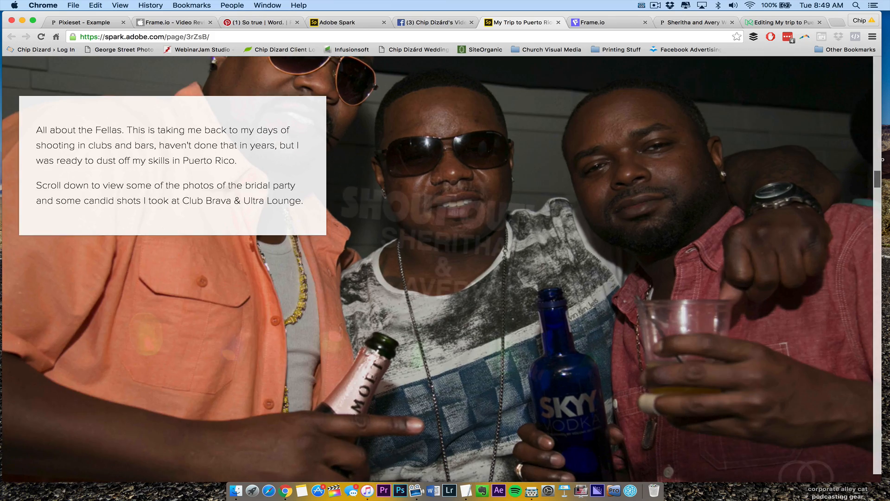
pyautogui.scroll(-3)
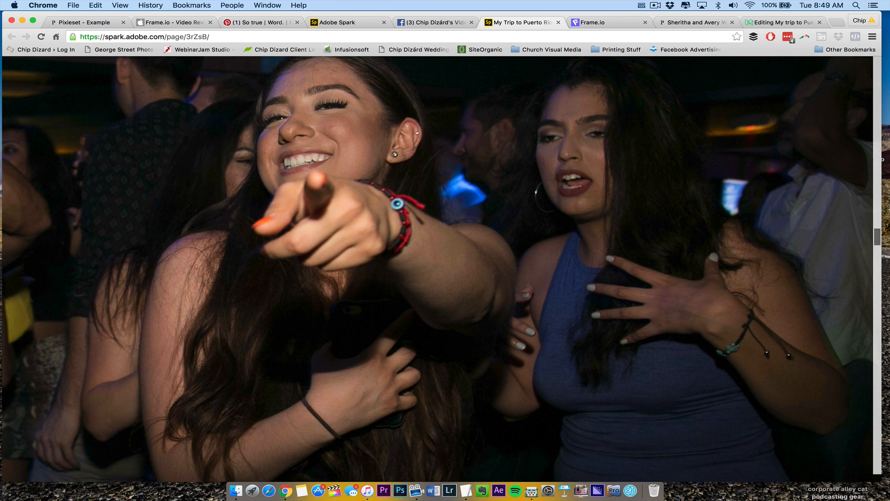
pyautogui.moveTo(269, 204)
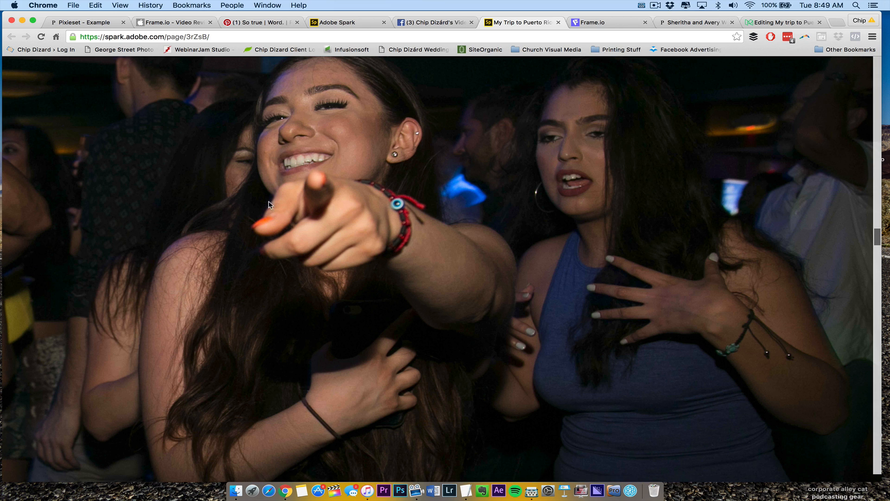
pyautogui.moveTo(340, 175)
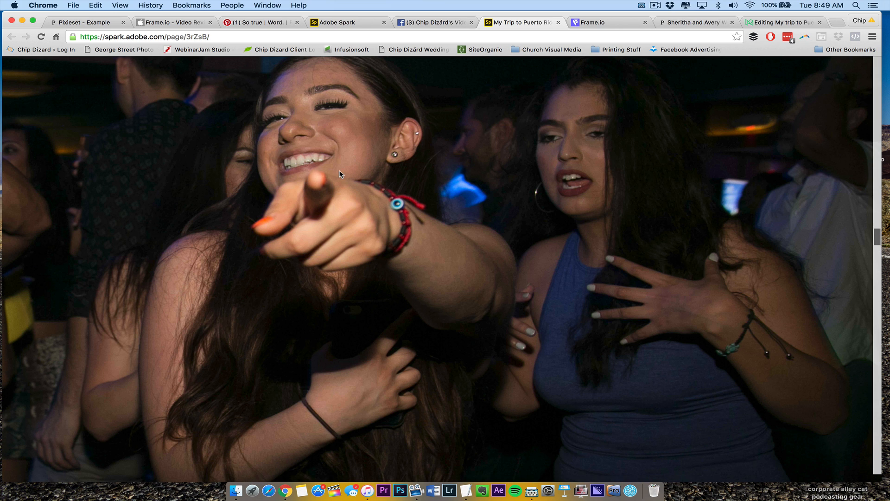
pyautogui.moveTo(464, 176)
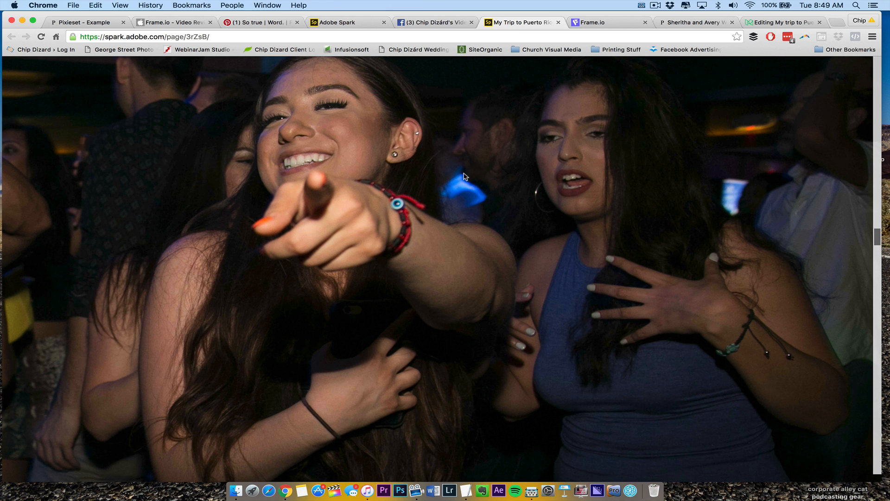
pyautogui.moveTo(318, 189)
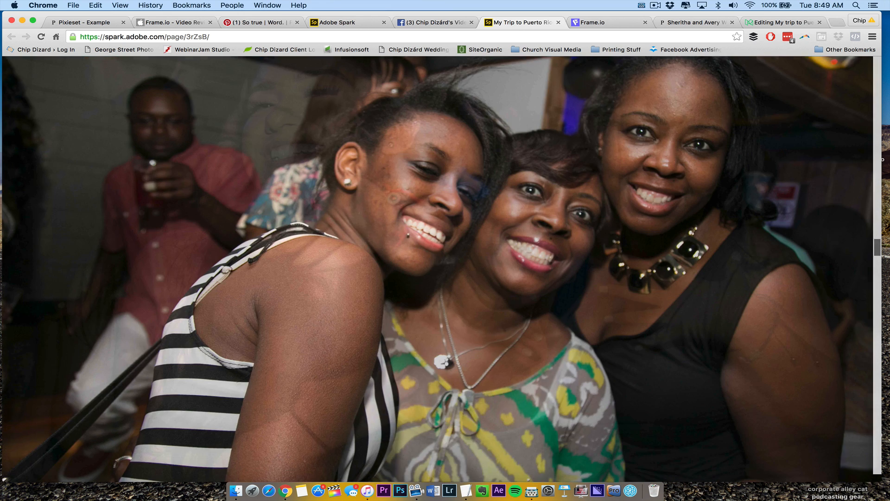
# Scroll the published Puerto Rico story down to its footer follow-me links.
pyautogui.scroll(-3)
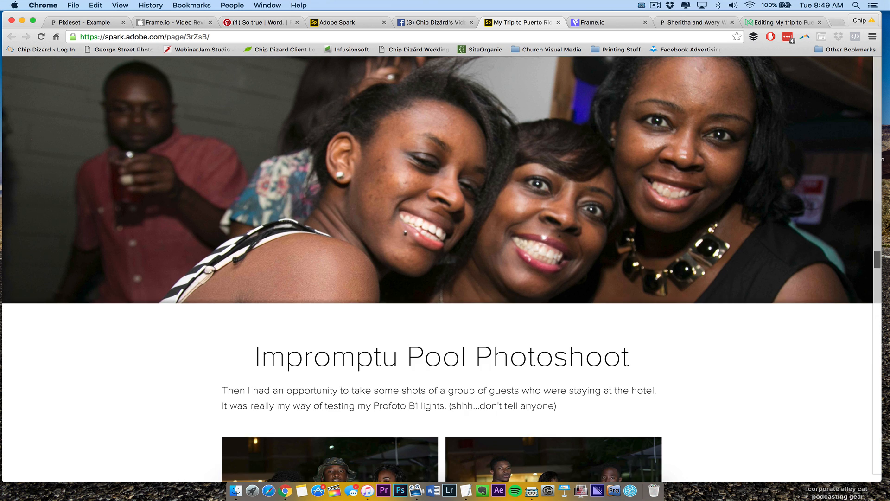
pyautogui.scroll(-3)
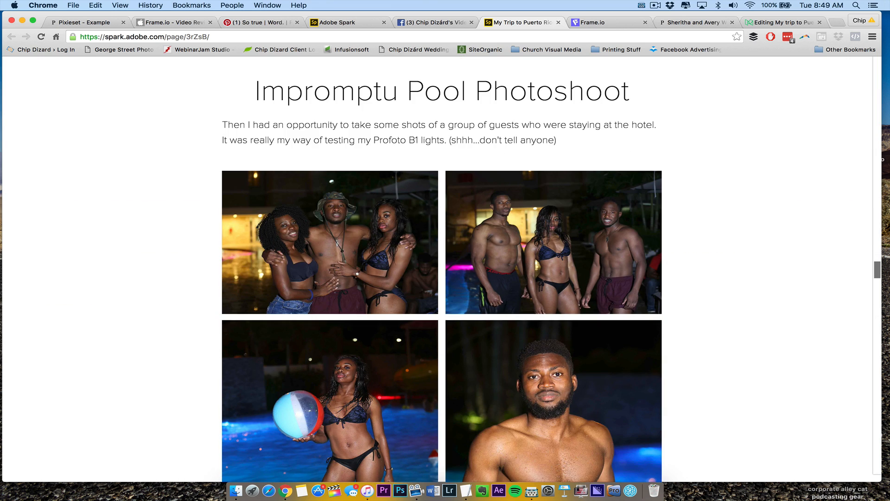
pyautogui.scroll(-3)
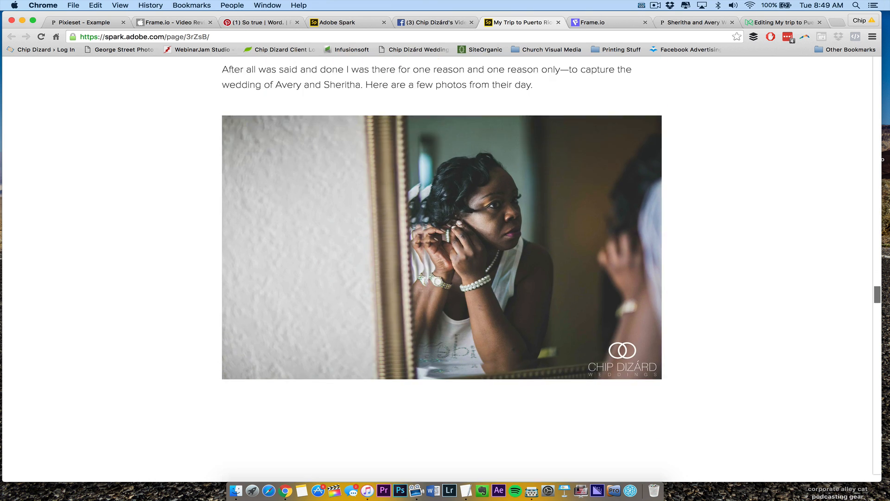
pyautogui.scroll(-3)
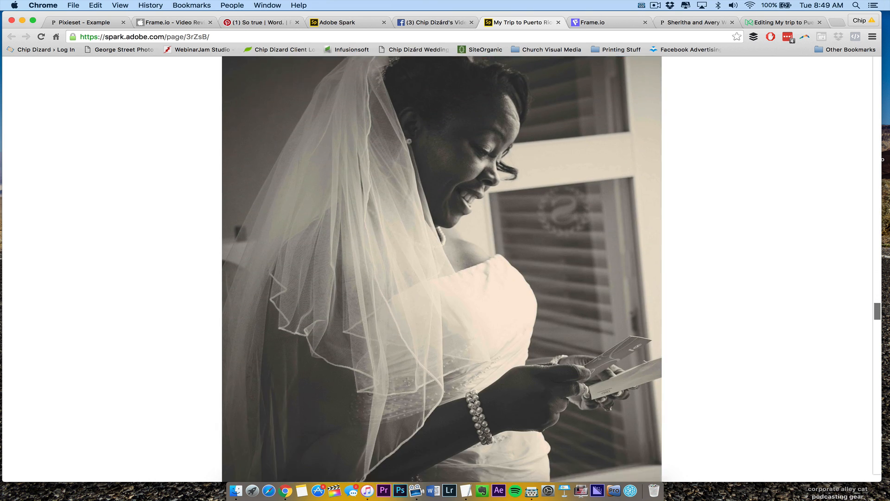
pyautogui.scroll(-3)
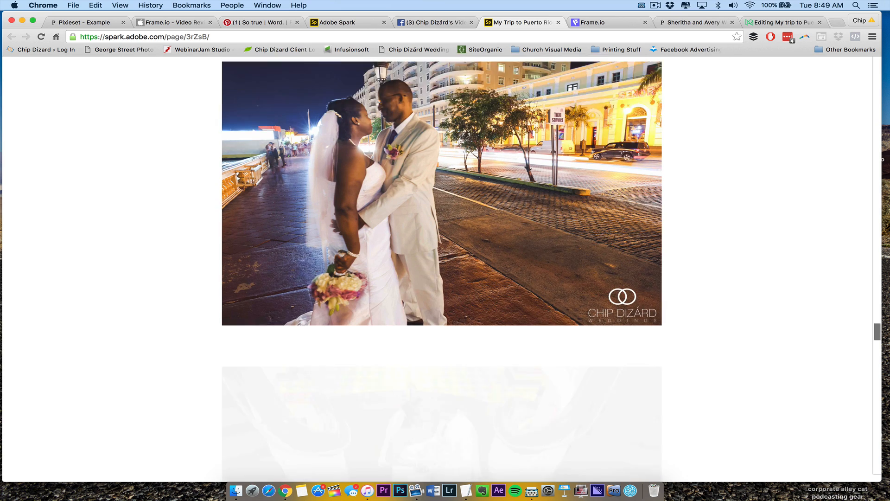
pyautogui.scroll(-3)
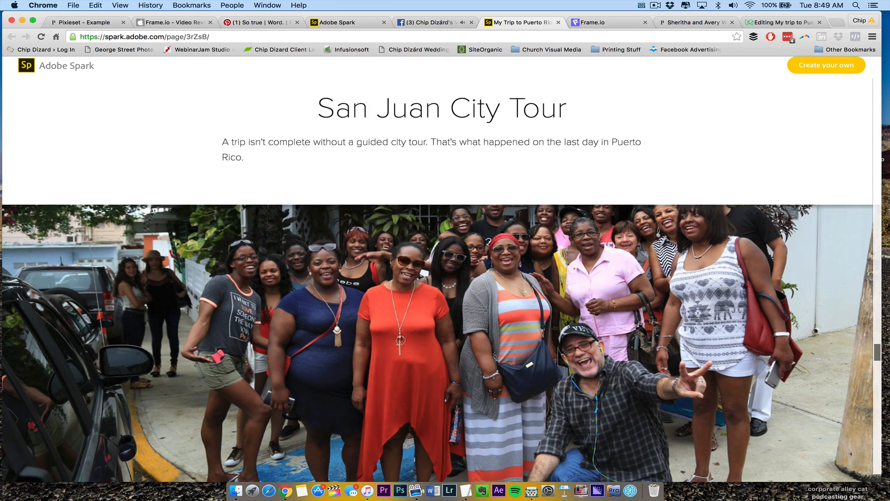
pyautogui.scroll(-3)
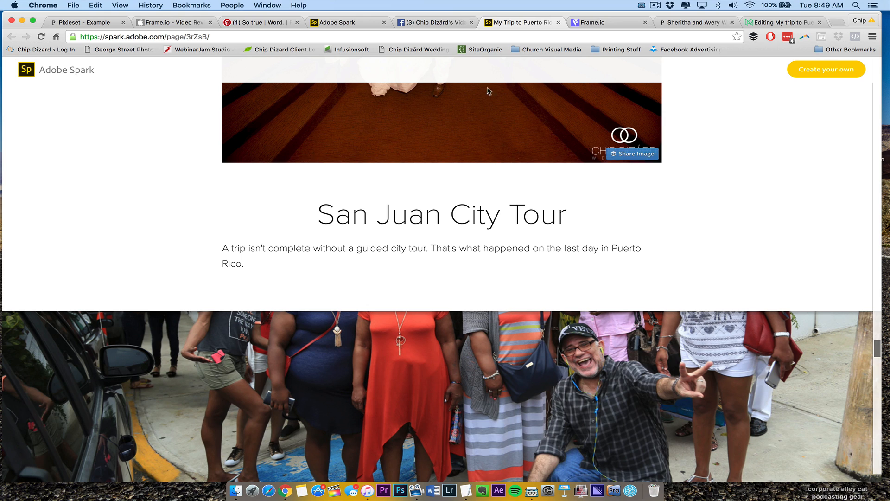
pyautogui.scroll(-3)
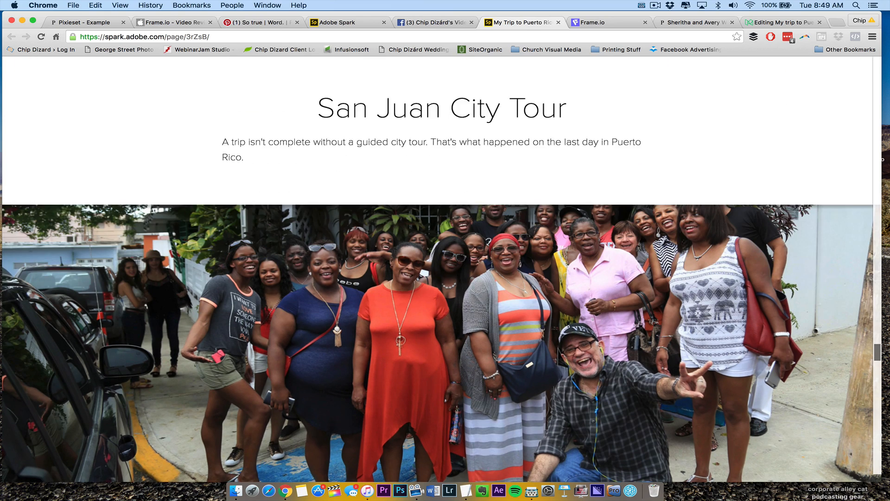
pyautogui.scroll(-3)
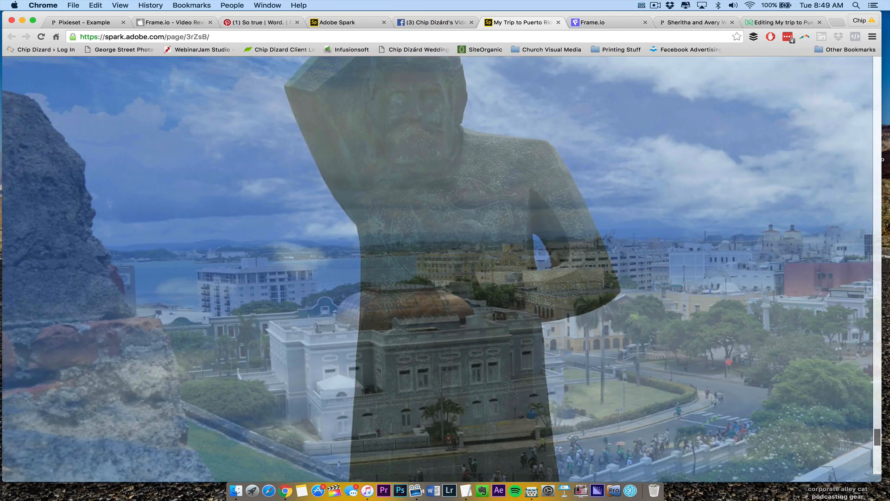
pyautogui.scroll(-3)
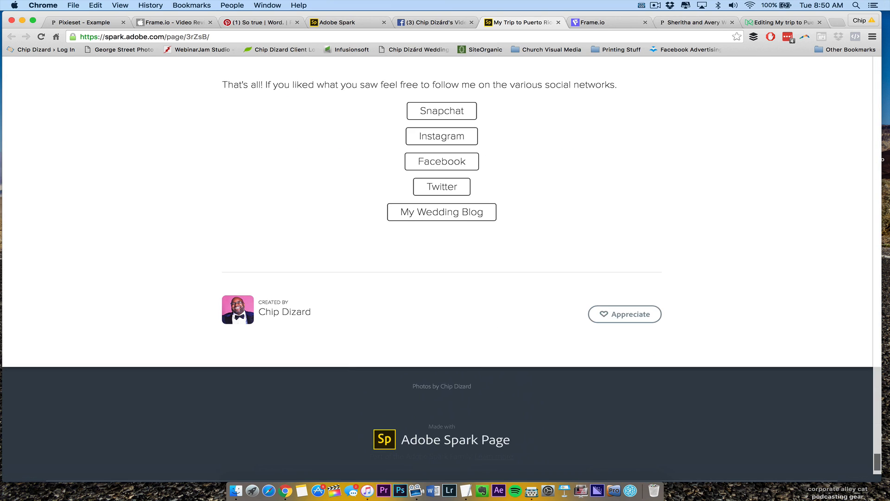
pyautogui.moveTo(613, 337)
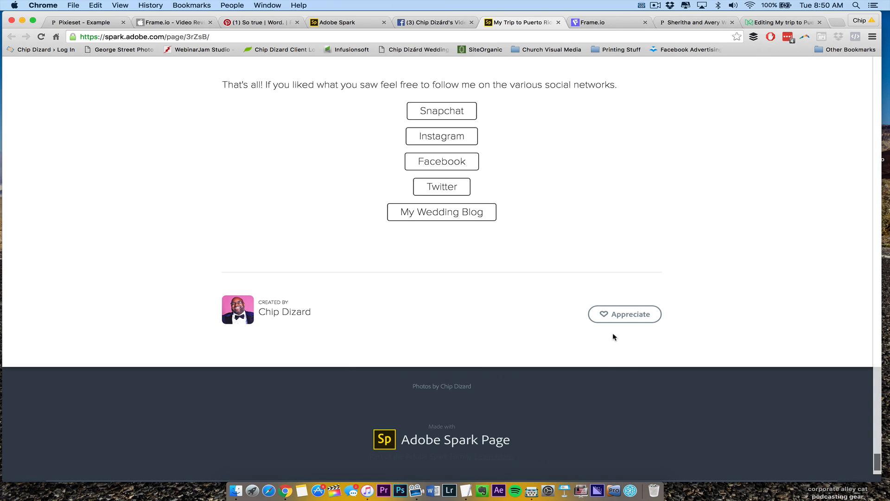
pyautogui.moveTo(452, 451)
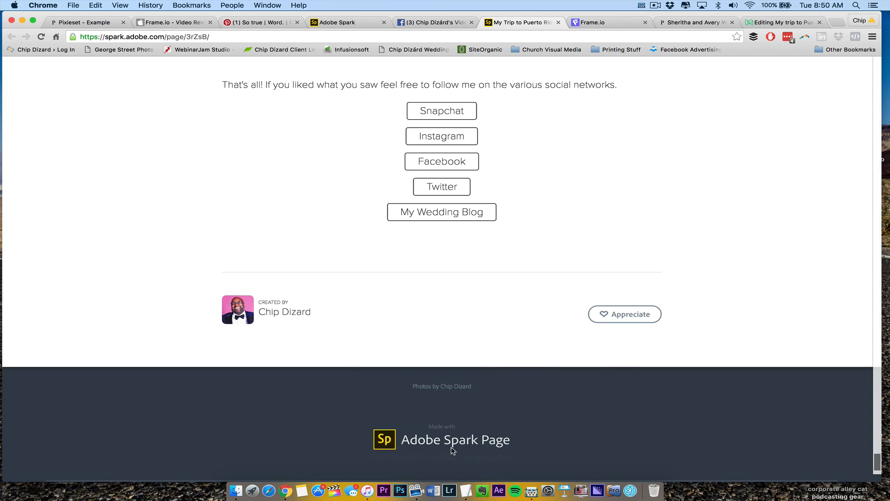
pyautogui.moveTo(441, 162)
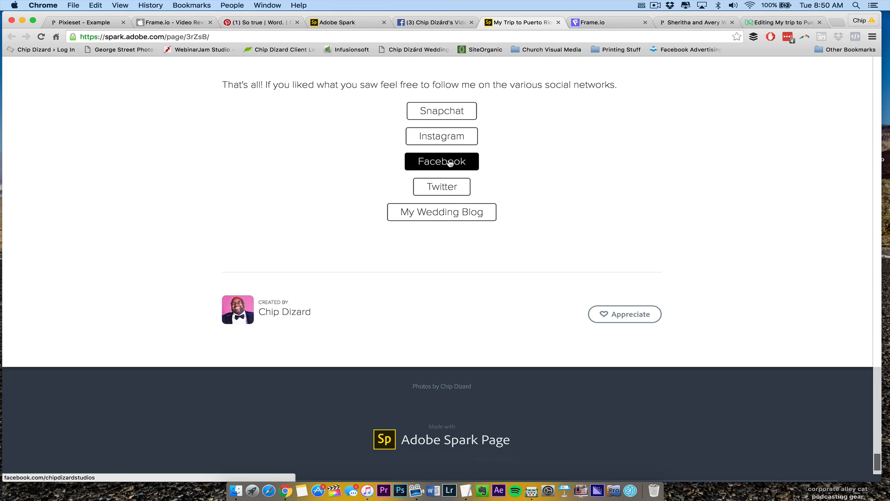
pyautogui.moveTo(587, 205)
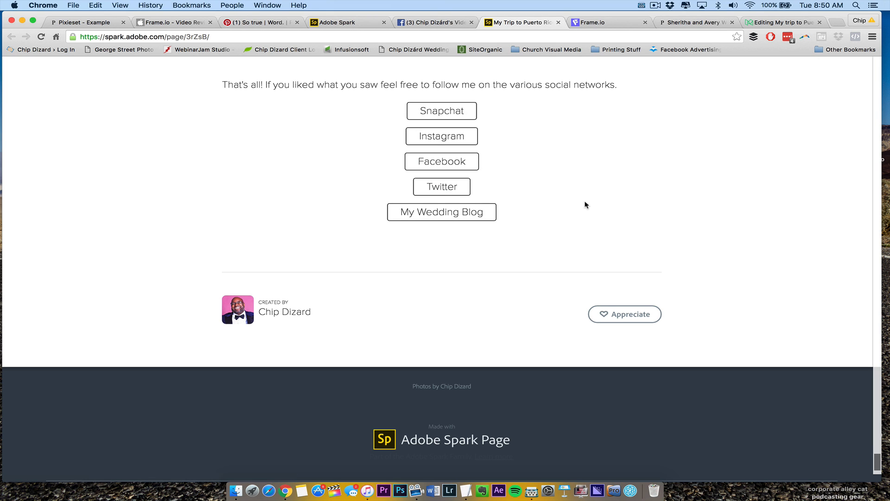
pyautogui.scroll(-3)
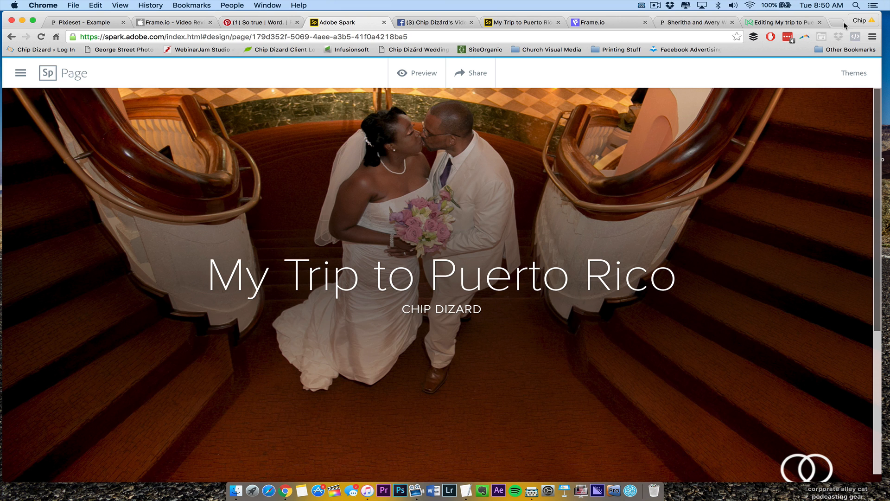
pyautogui.moveTo(389, 91)
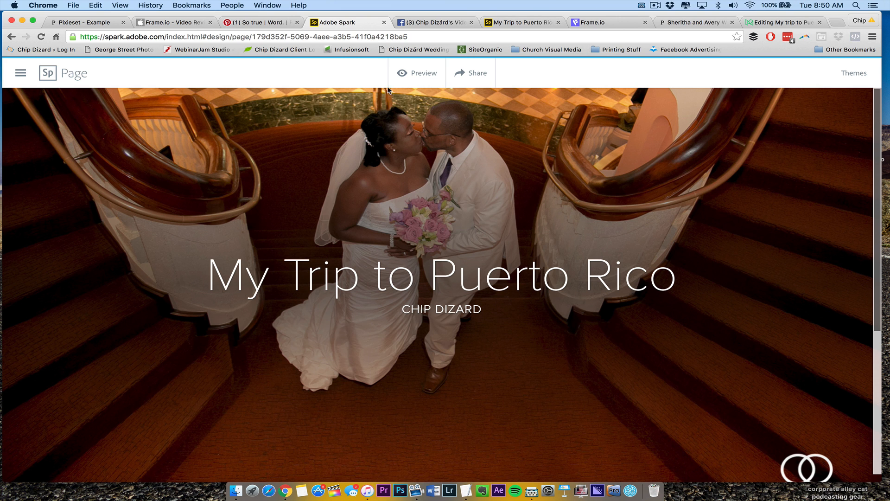
# Delete the duplicate stairs-photo My Trip to Puerto Rico project from My Projects.
pyautogui.click(21, 72)
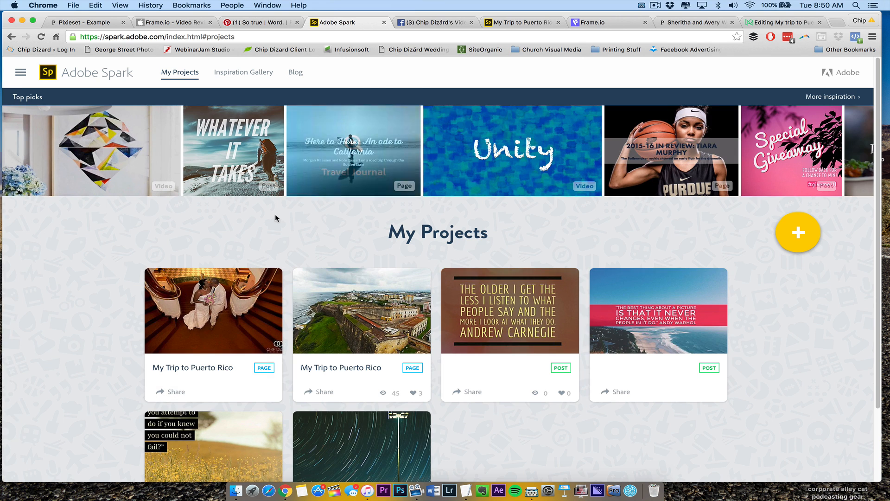
pyautogui.scroll(-3)
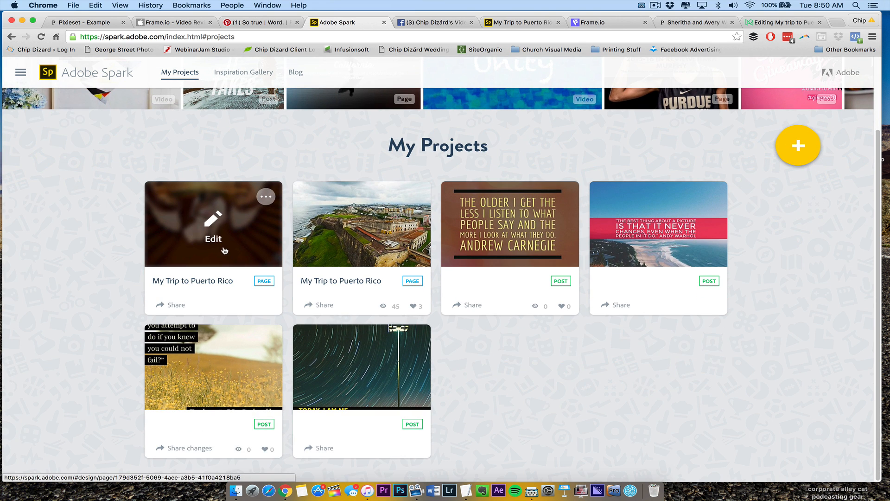
pyautogui.click(266, 197)
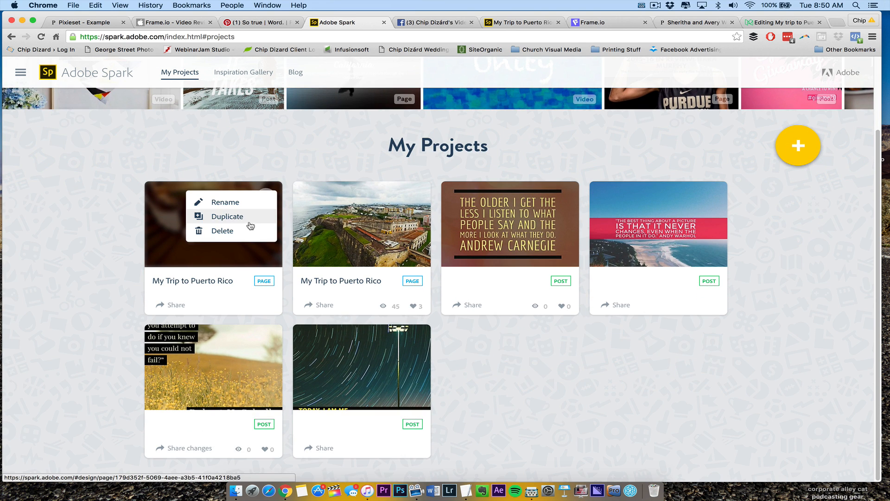
pyautogui.moveTo(230, 231)
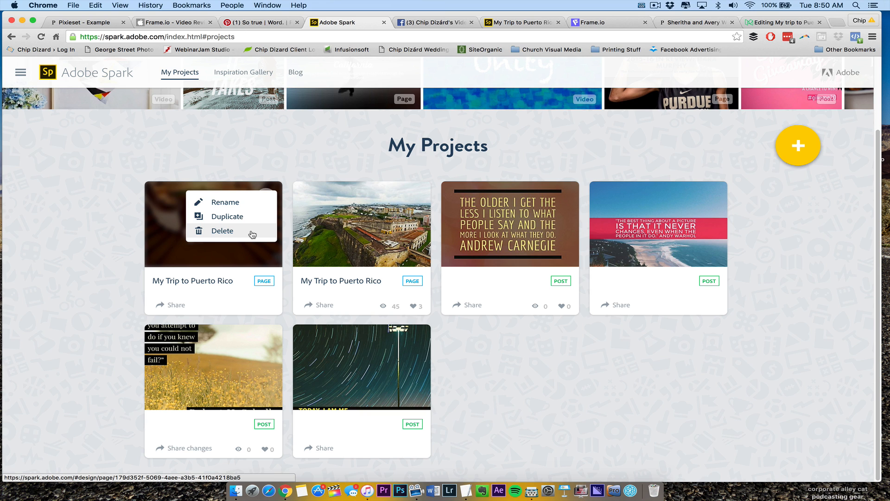
pyautogui.click(226, 216)
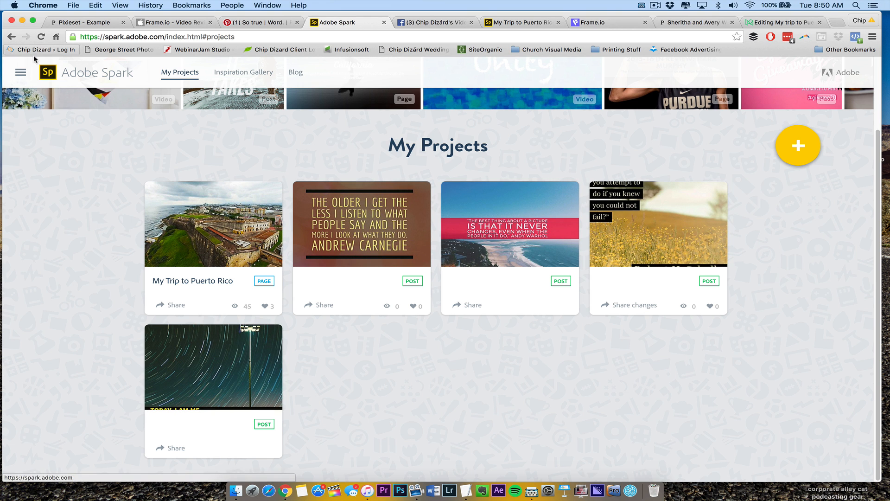
# Bring up the sharing link for the remaining published Puerto Rico story.
pyautogui.click(20, 72)
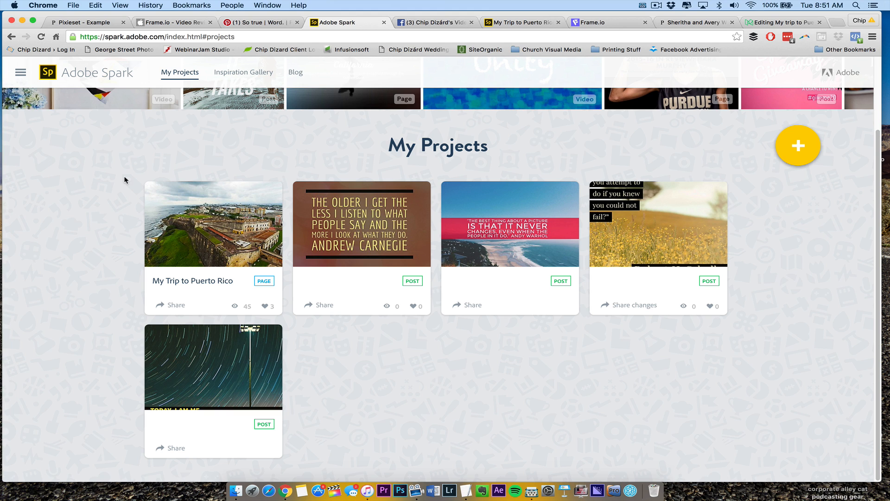
pyautogui.moveTo(204, 276)
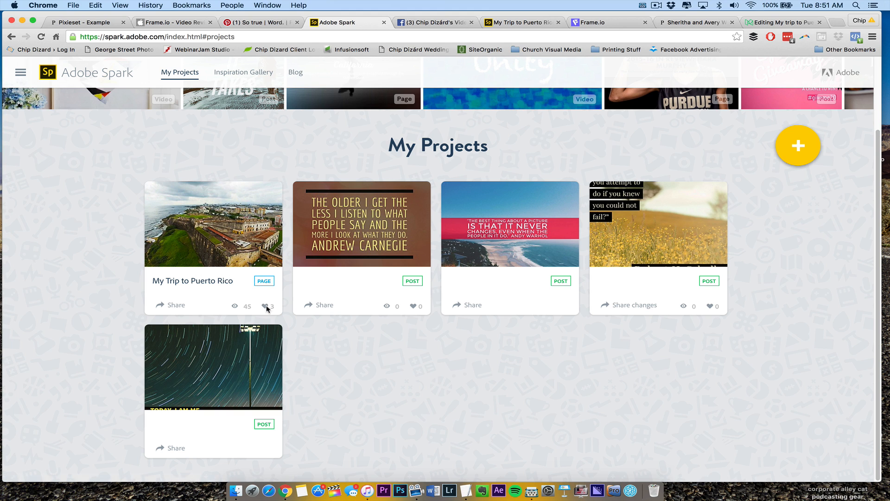
pyautogui.moveTo(267, 308)
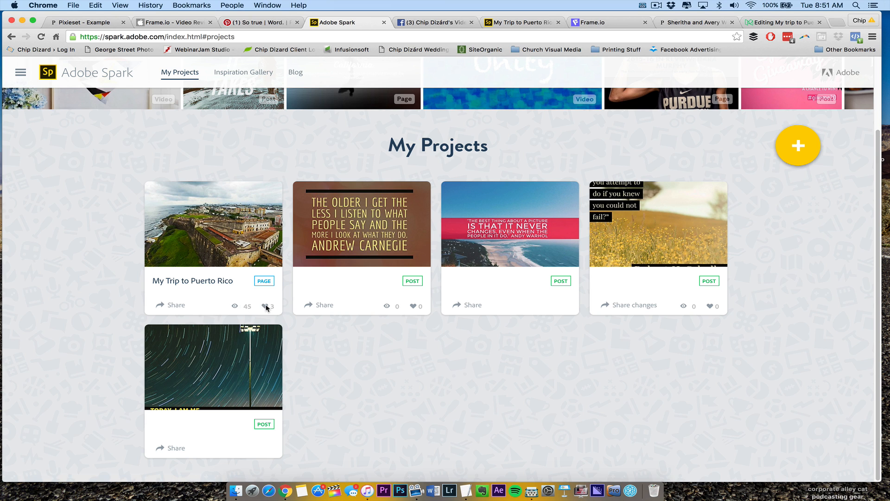
pyautogui.moveTo(166, 309)
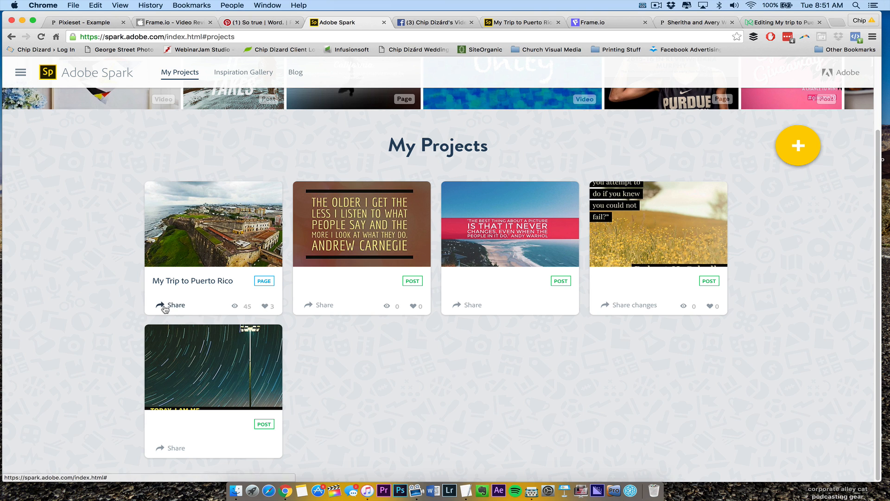
pyautogui.click(176, 305)
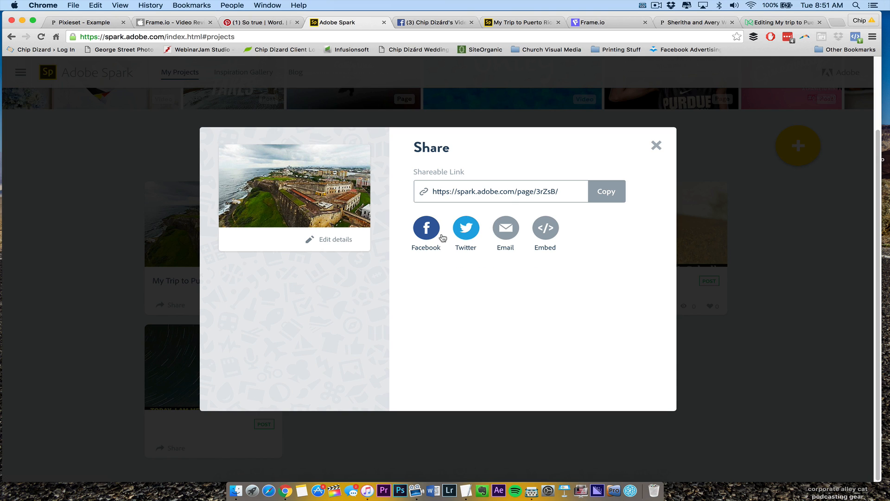
# Post the story link publicly on Facebook captioned 'Here is a recap of my trip to Puerto Rico. Enjoy!'.
pyautogui.click(426, 229)
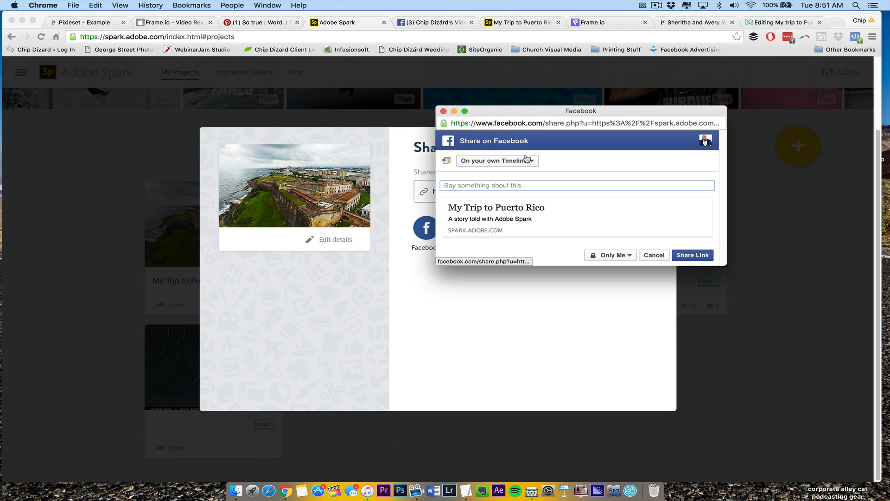
pyautogui.click(577, 185)
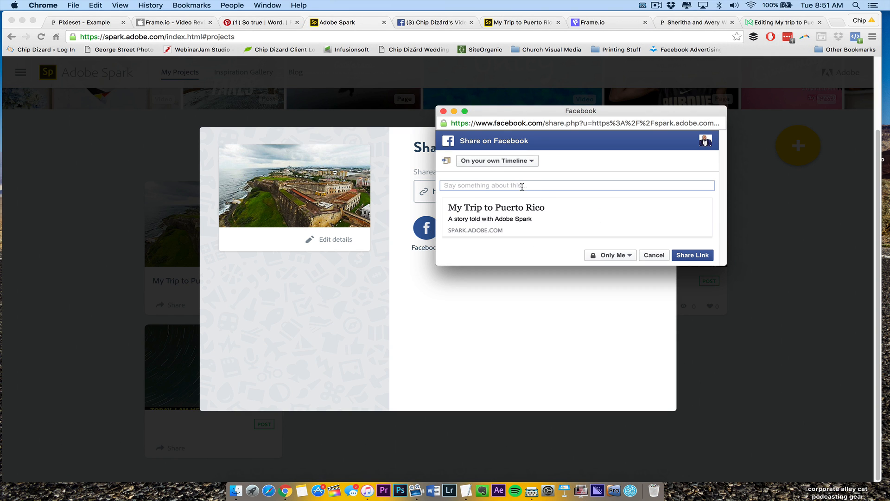
pyautogui.click(611, 254)
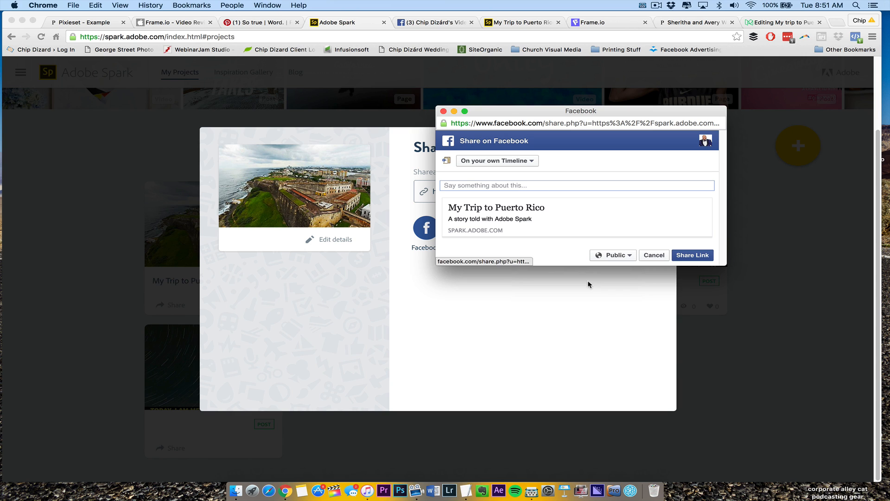
pyautogui.write('Here is')
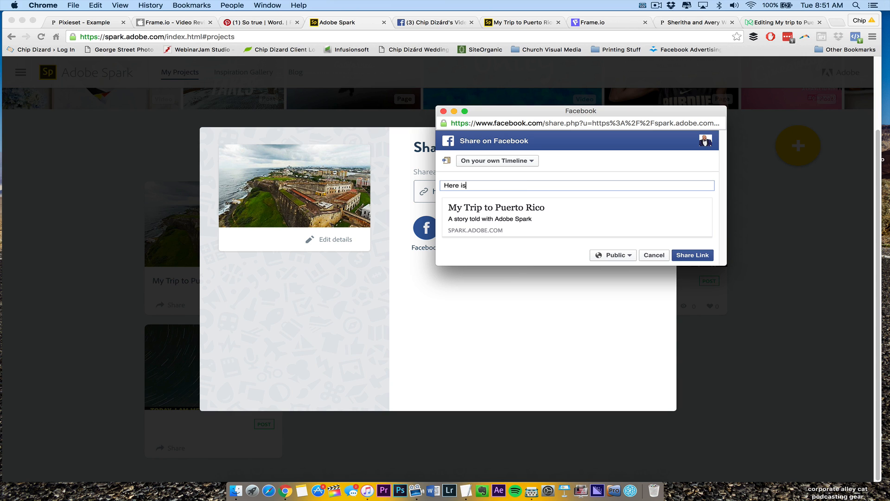
pyautogui.write('a recap of my')
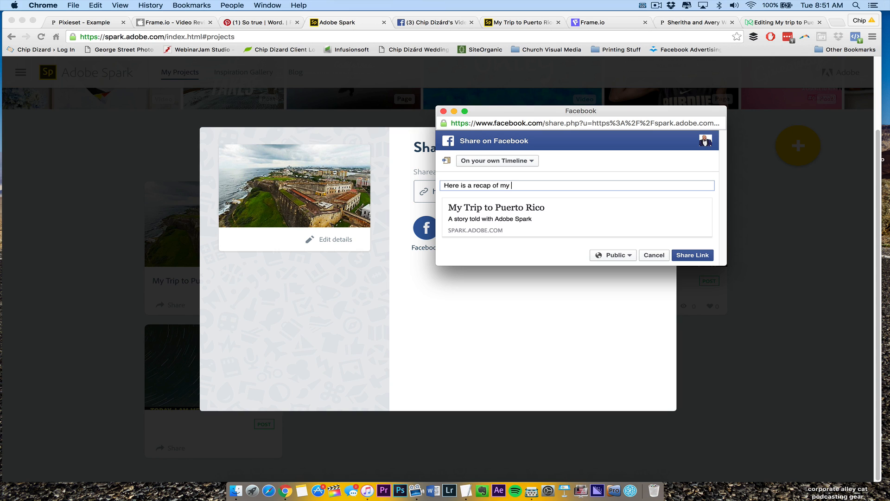
pyautogui.write('trip to P')
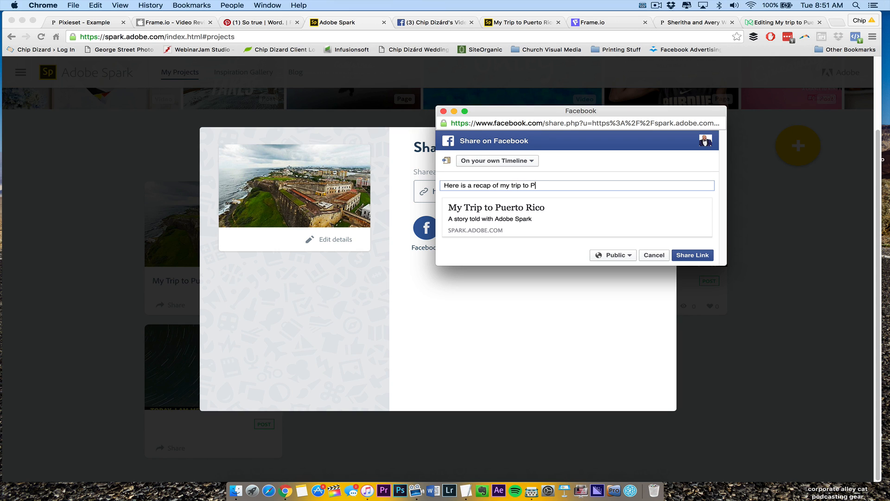
pyautogui.write('uerto Rico.')
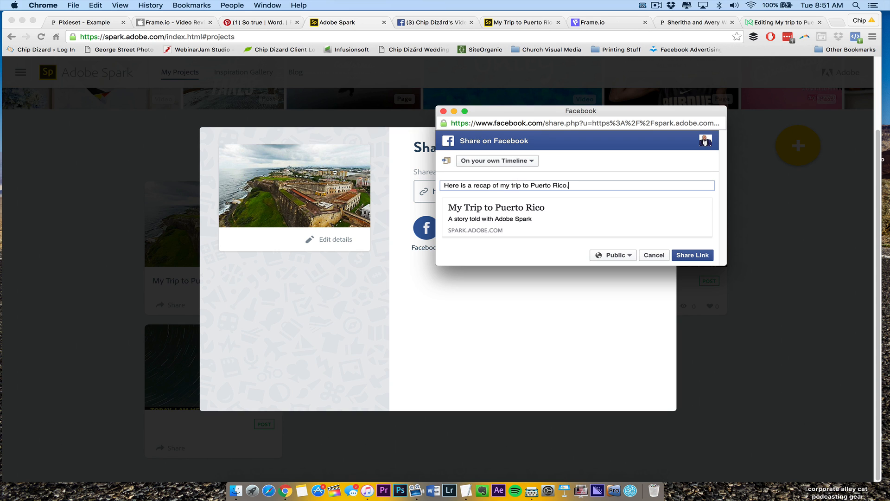
pyautogui.write('Enjoy!')
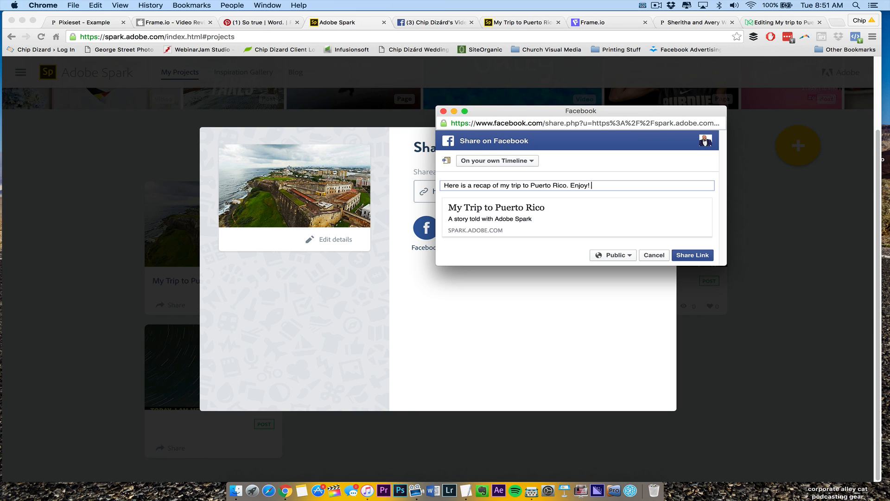
pyautogui.click(692, 255)
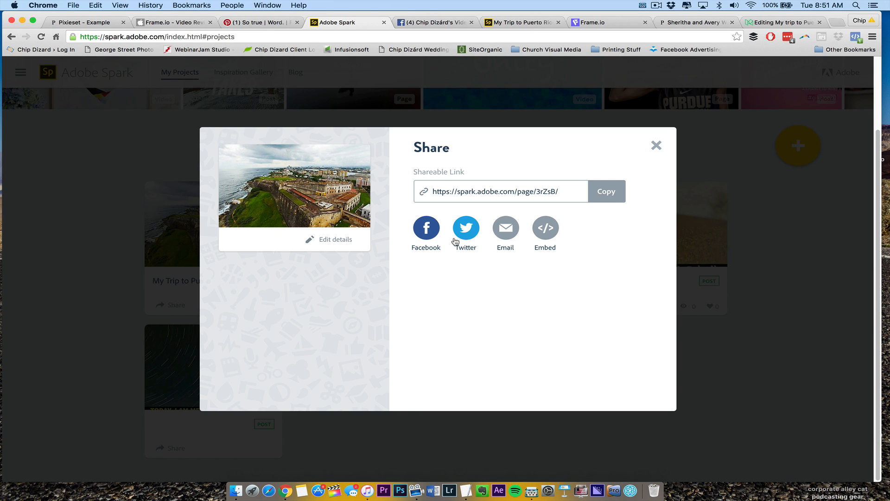
# Send the tweet draft to Buffer and Share Now to both Twitter and LinkedIn profiles.
pyautogui.click(464, 228)
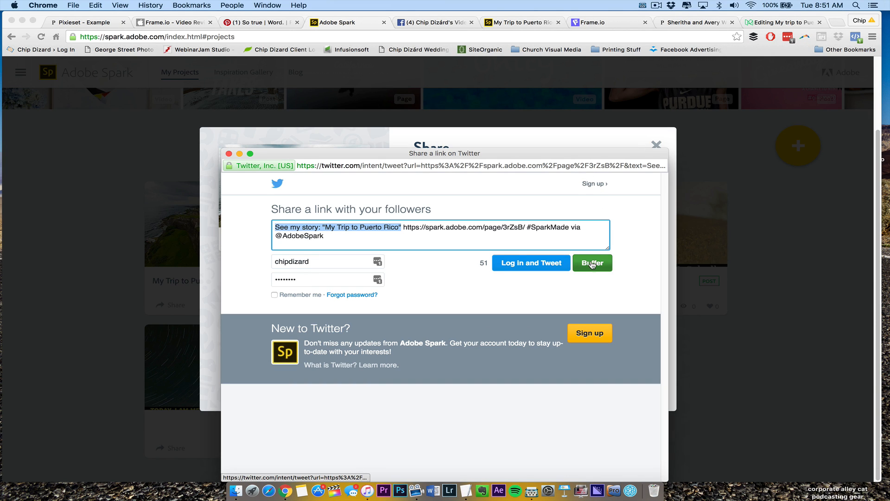
pyautogui.moveTo(591, 263)
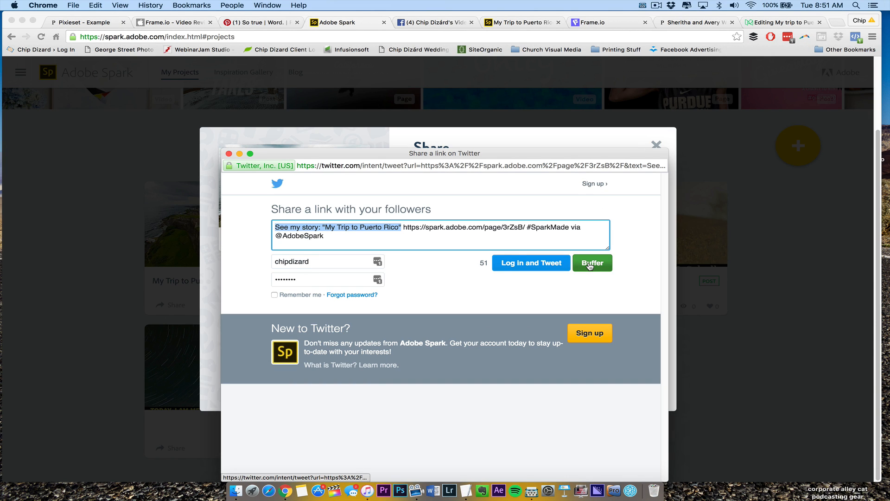
pyautogui.click(591, 263)
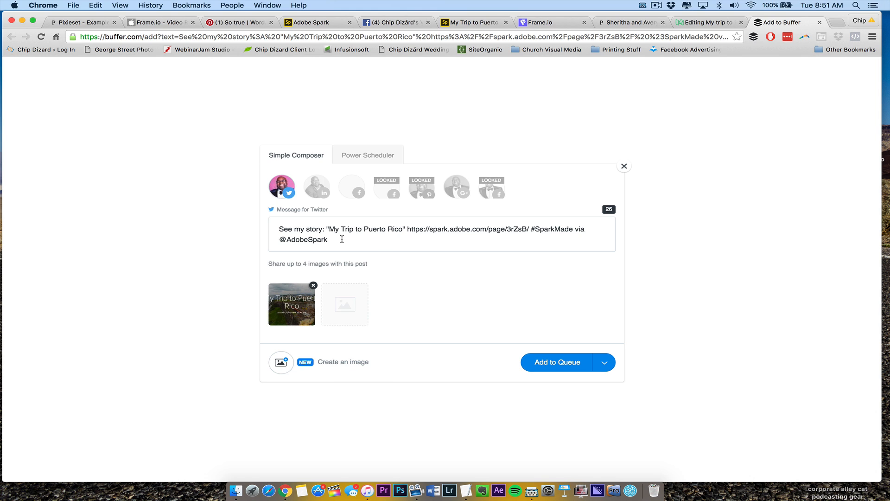
pyautogui.moveTo(321, 204)
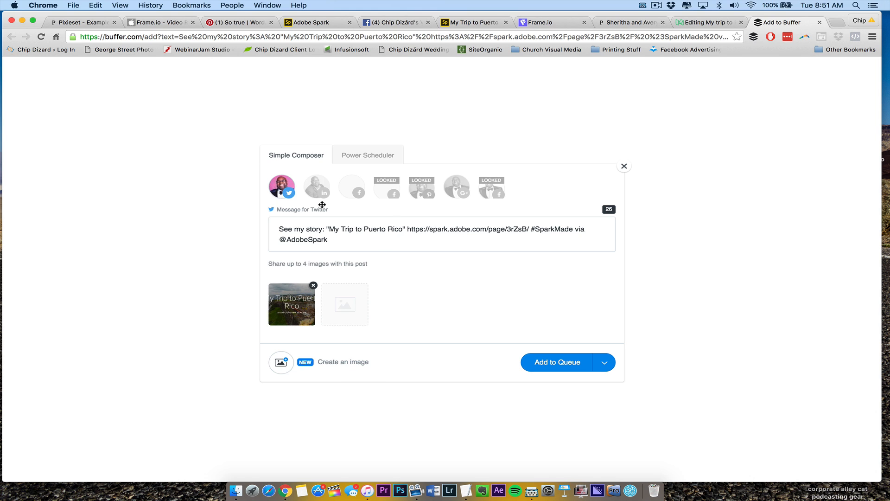
pyautogui.click(317, 187)
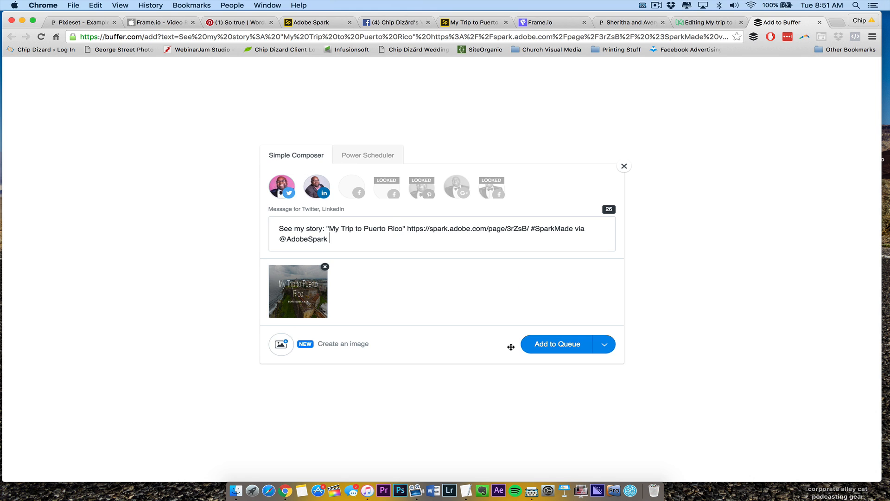
pyautogui.moveTo(610, 316)
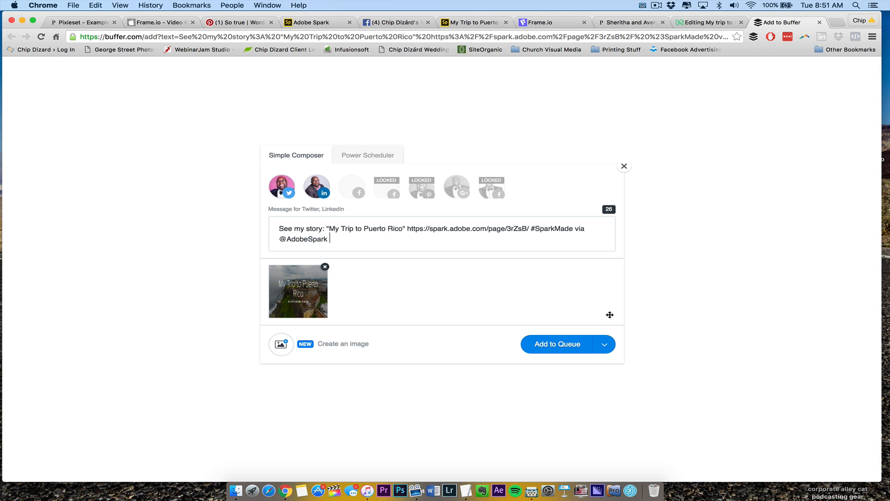
pyautogui.click(604, 344)
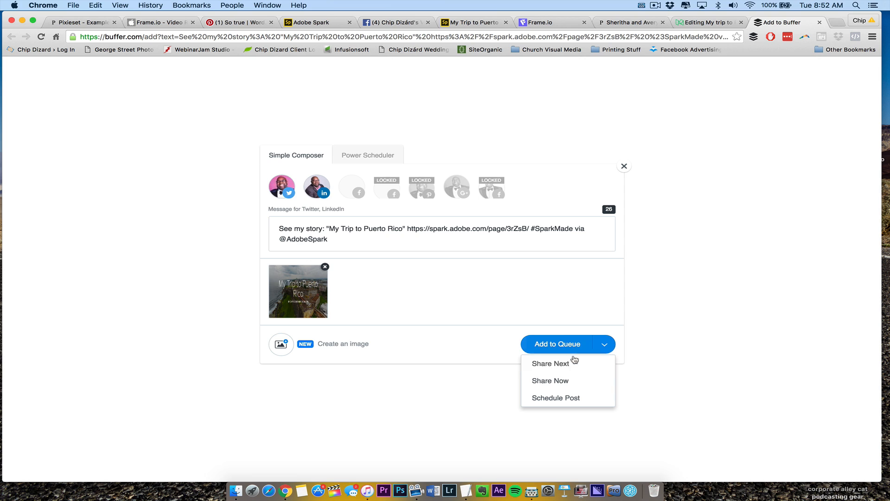
pyautogui.moveTo(568, 381)
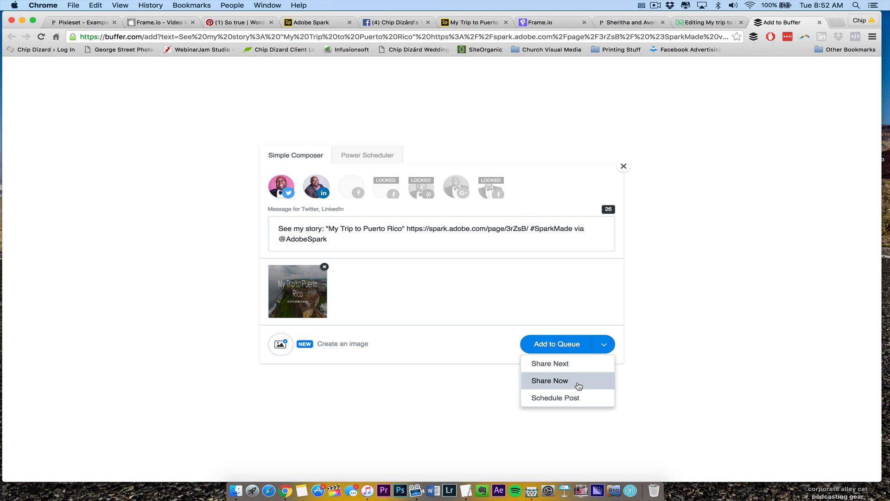
pyautogui.click(549, 380)
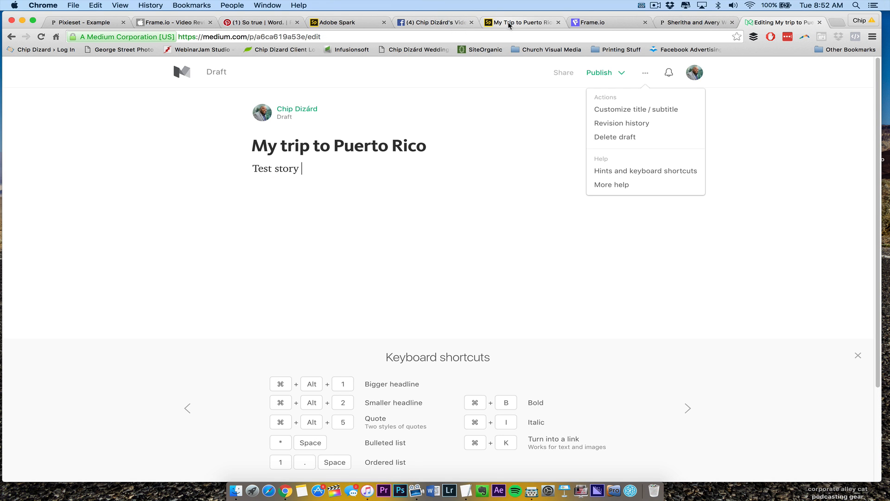
# Find the Puerto Rico recap post on your own Facebook timeline.
pyautogui.click(435, 22)
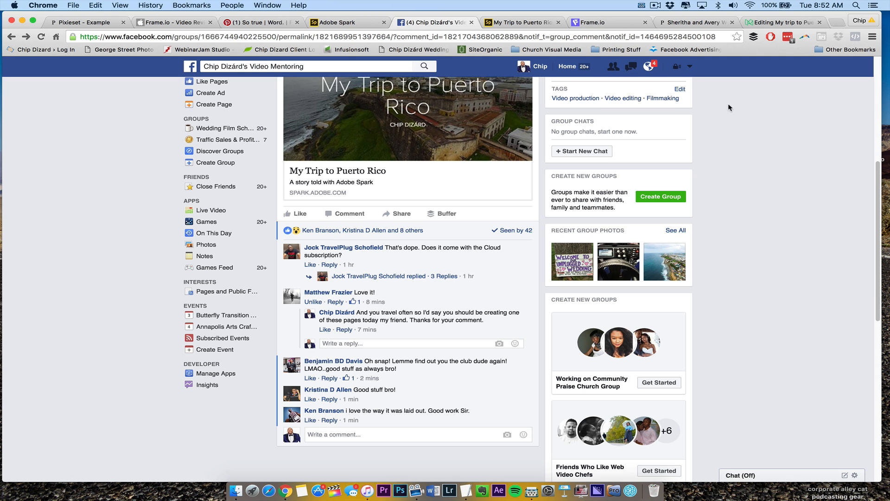
pyautogui.click(540, 66)
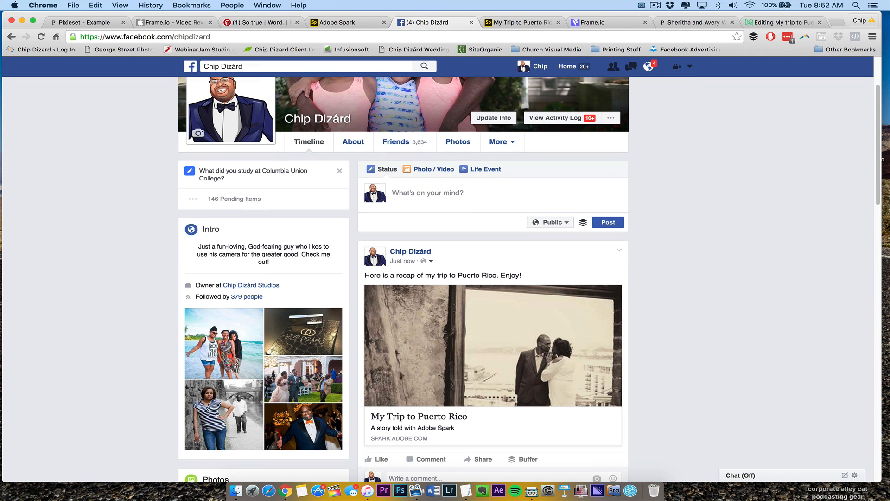
pyautogui.scroll(-3)
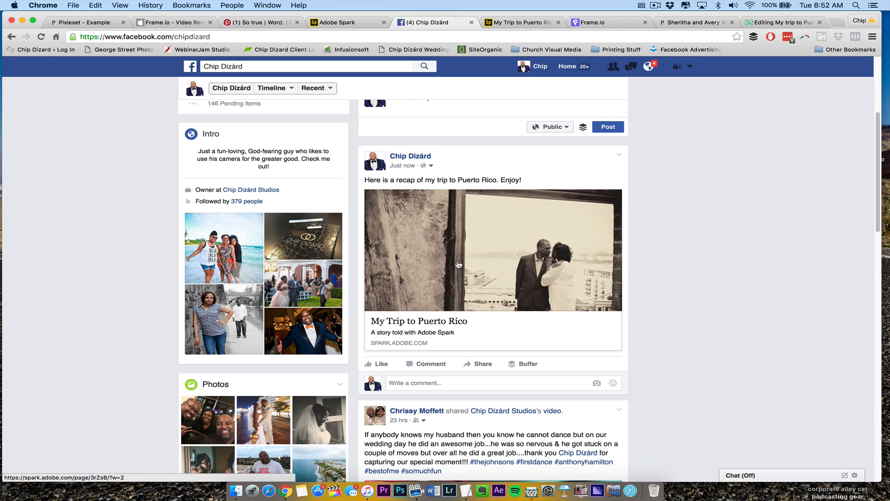
pyautogui.moveTo(515, 218)
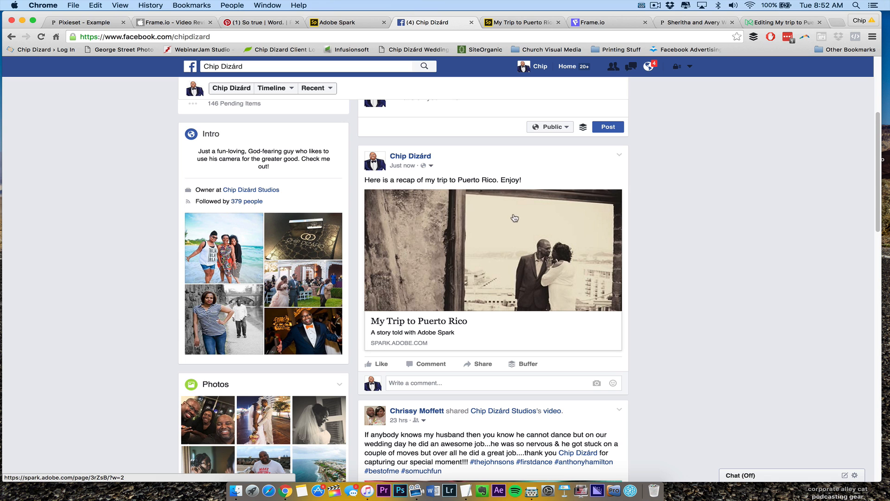
# Follow the post's link preview to the published story, then return to Facebook.
pyautogui.click(493, 249)
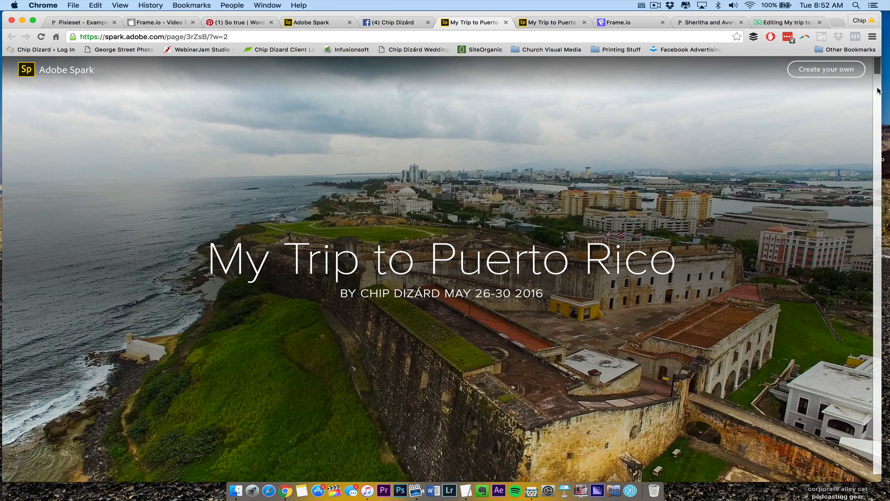
pyautogui.scroll(-3)
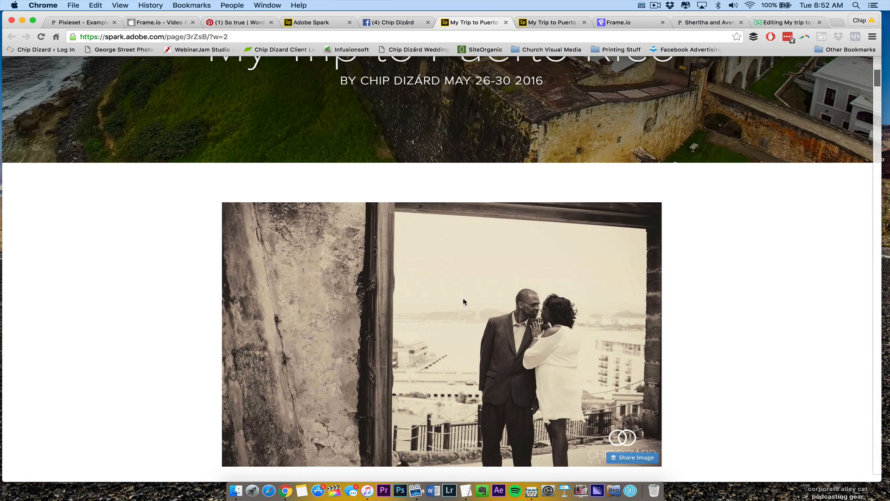
pyautogui.scroll(3)
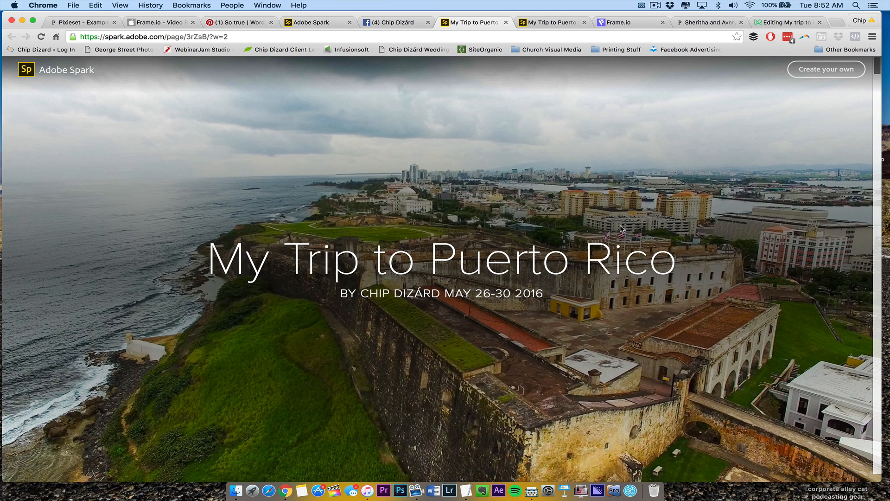
pyautogui.click(391, 22)
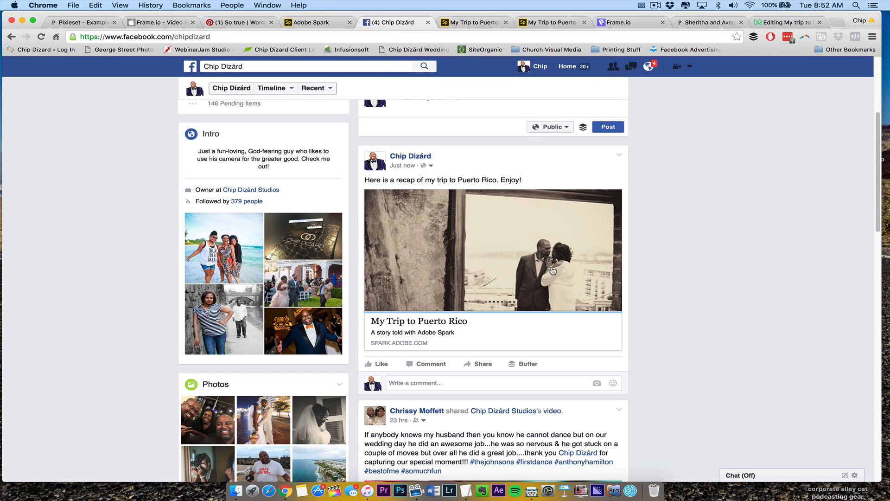
pyautogui.moveTo(651, 3)
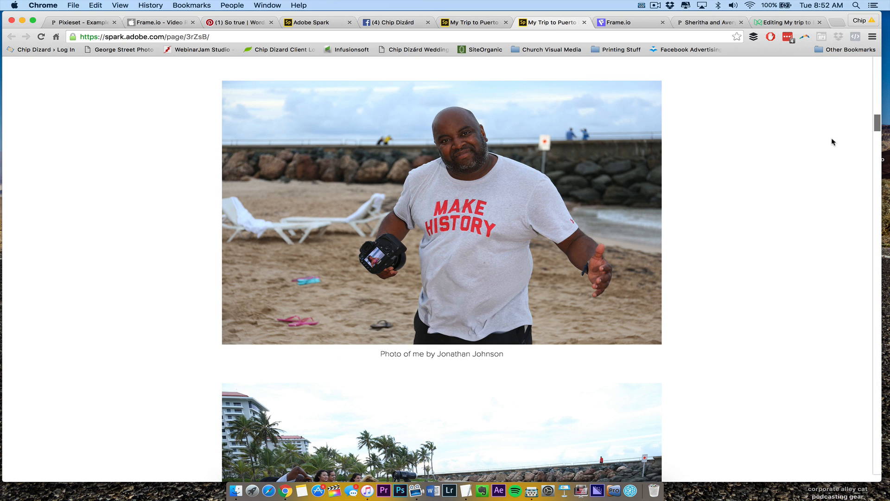
# Browse the published story's photos and scroll back up to the title banner.
pyautogui.scroll(-3)
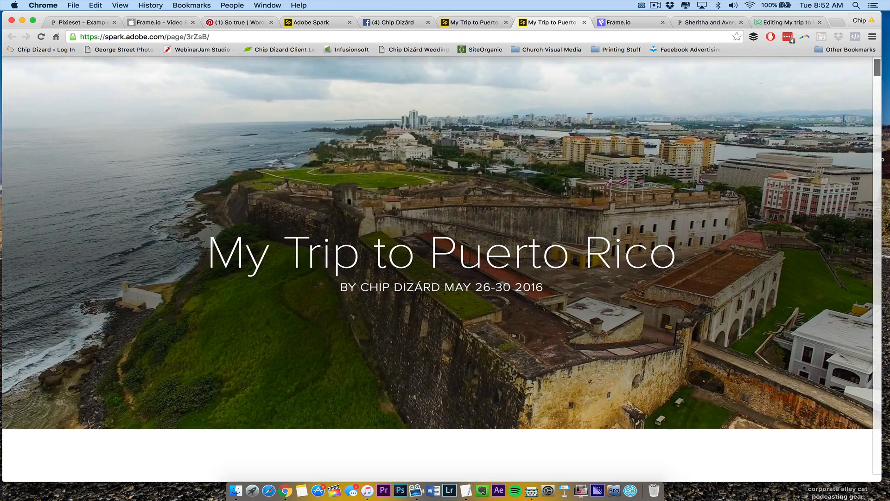
pyautogui.scroll(-3)
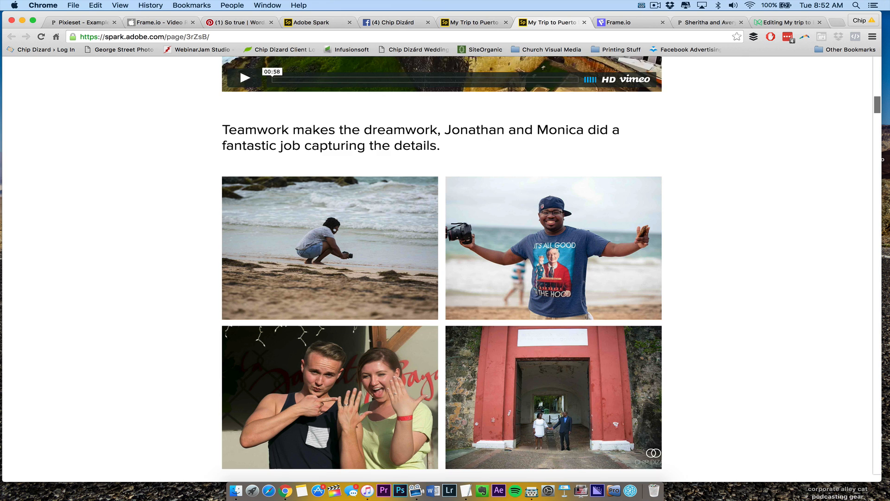
pyautogui.scroll(-3)
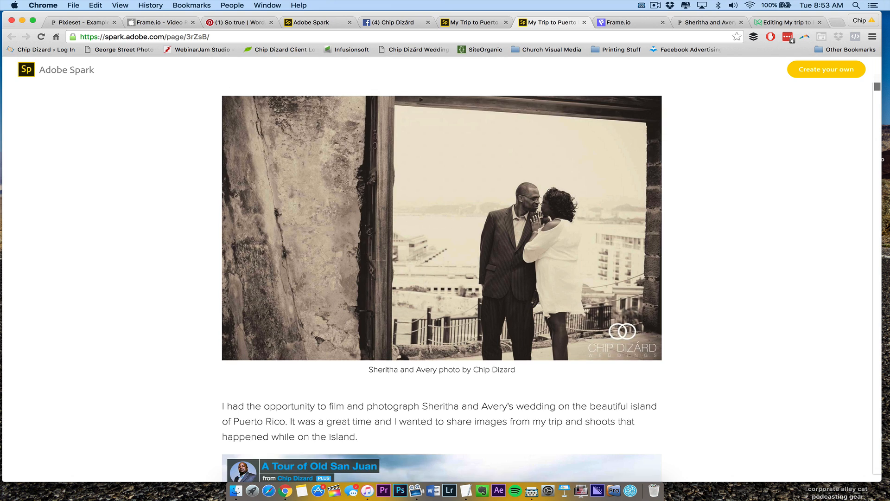
pyautogui.scroll(3)
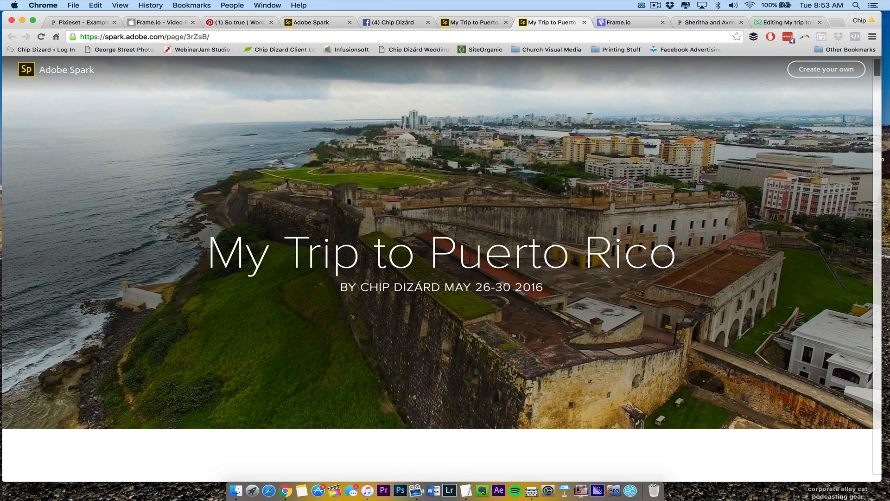
pyautogui.moveTo(650, 288)
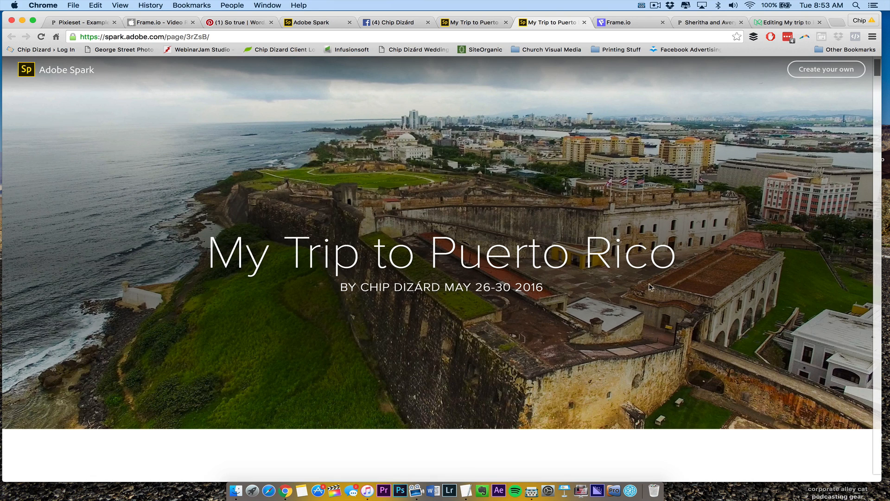